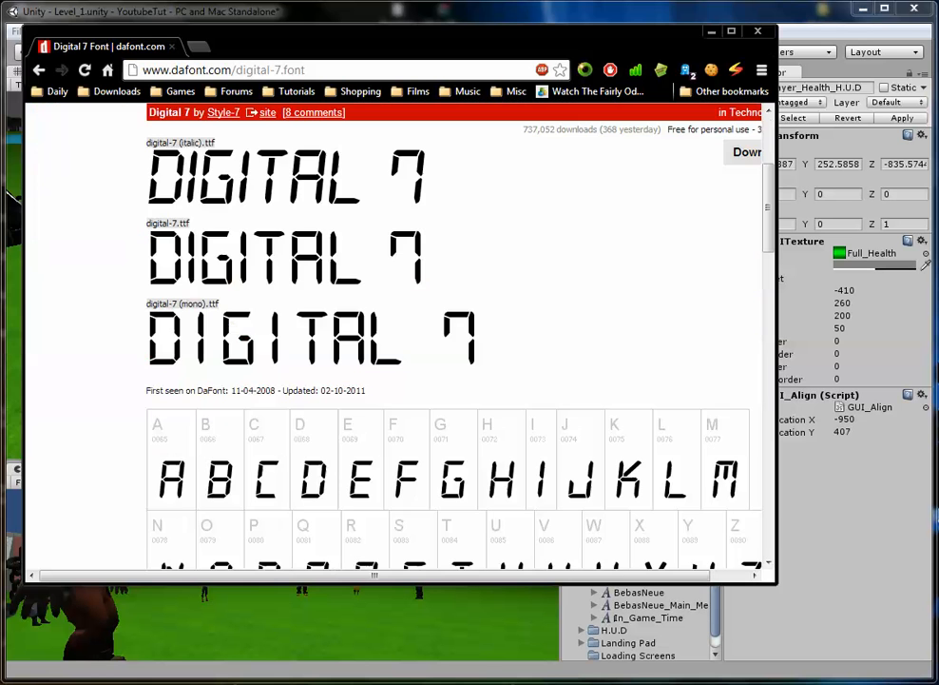
Scroll down the DaFont Digital 7 page before returning to Unity
{"action": "scroll", "scroll_direction": "down", "scroll_amount": 3}
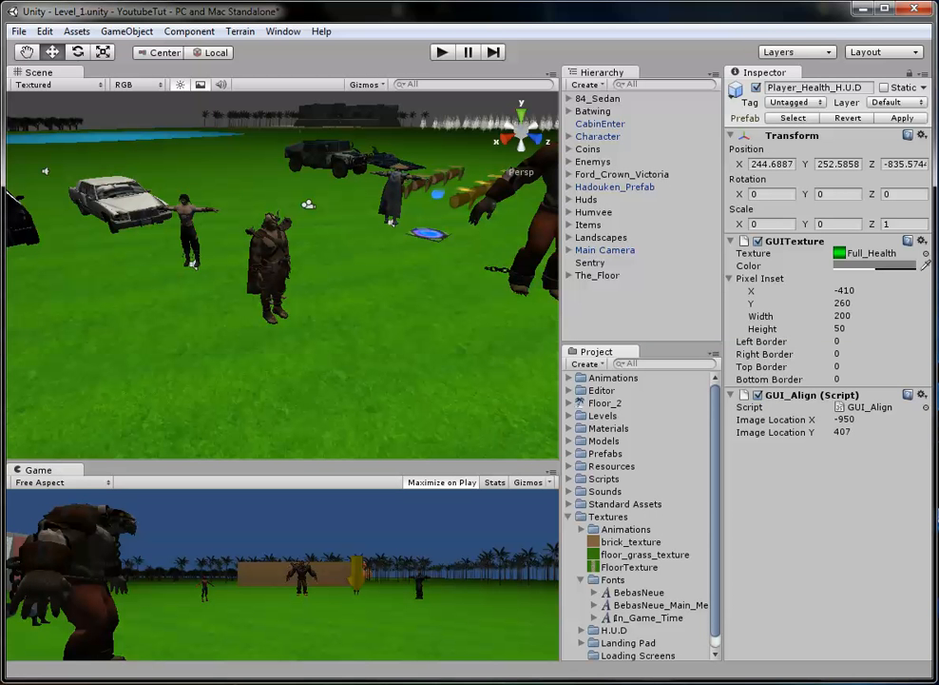
Rename the downloaded digital font asset to In_Game_Time
{"action": "left_click", "coordinate": [648, 616]}
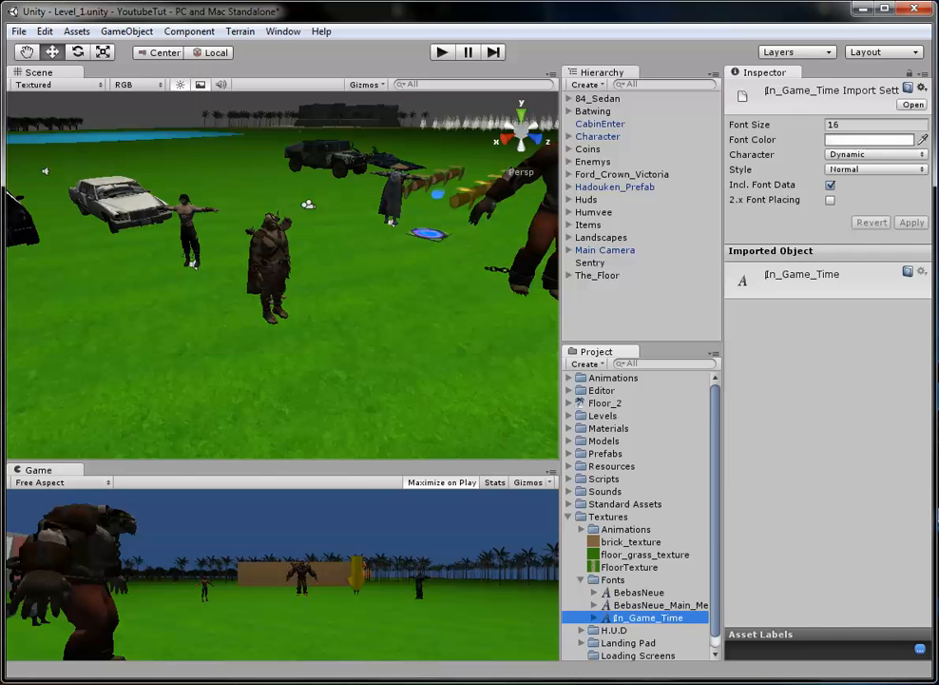
{"action": "double_click", "coordinate": [649, 616]}
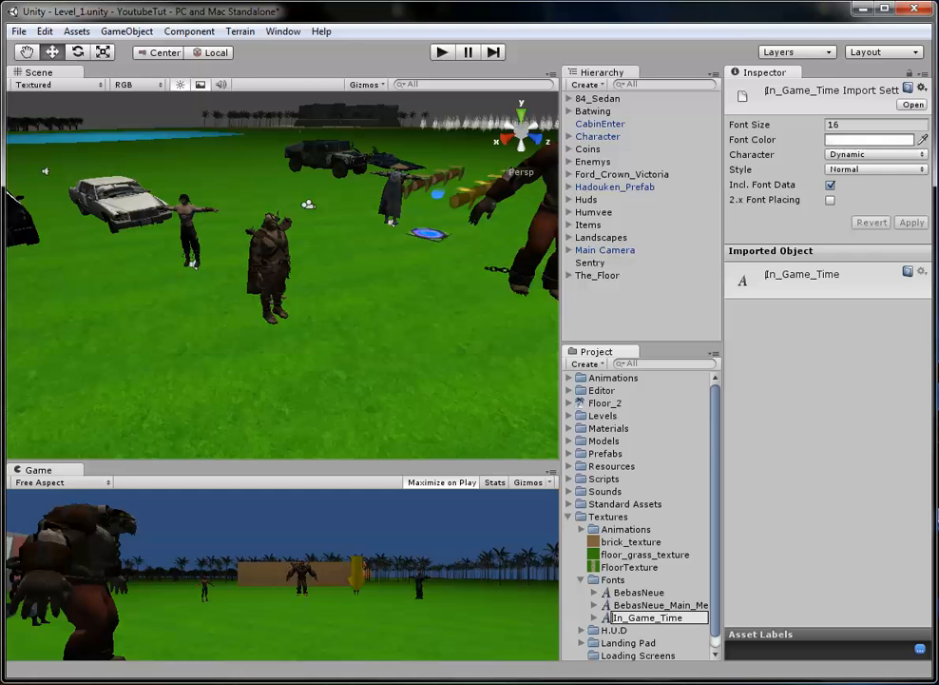
{"action": "left_click", "coordinate": [649, 616]}
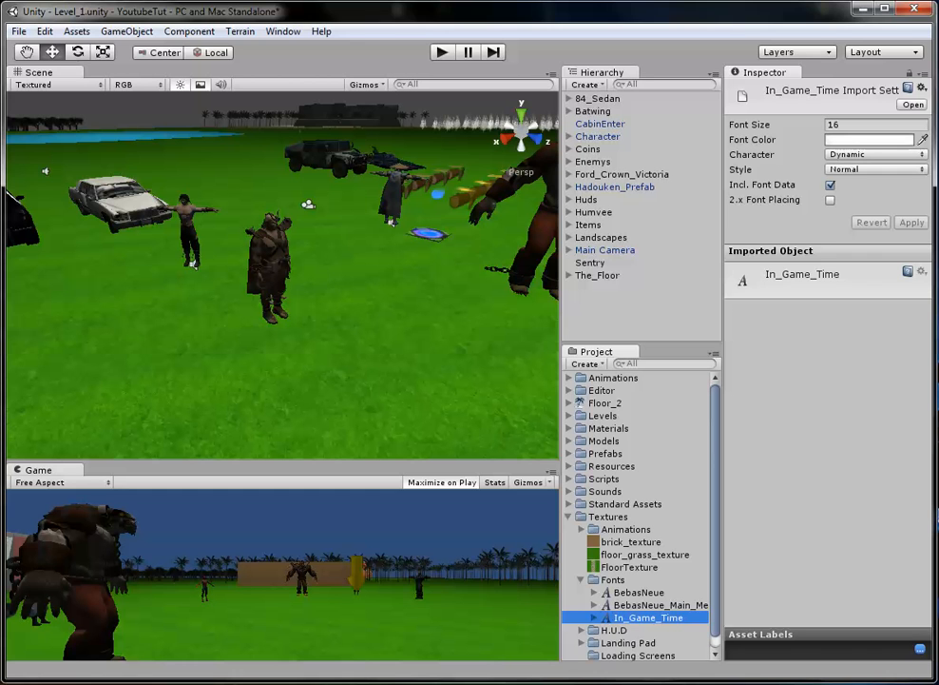
Set the font's import settings to green colour and Font Size 200 and apply
{"action": "left_click", "coordinate": [871, 140]}
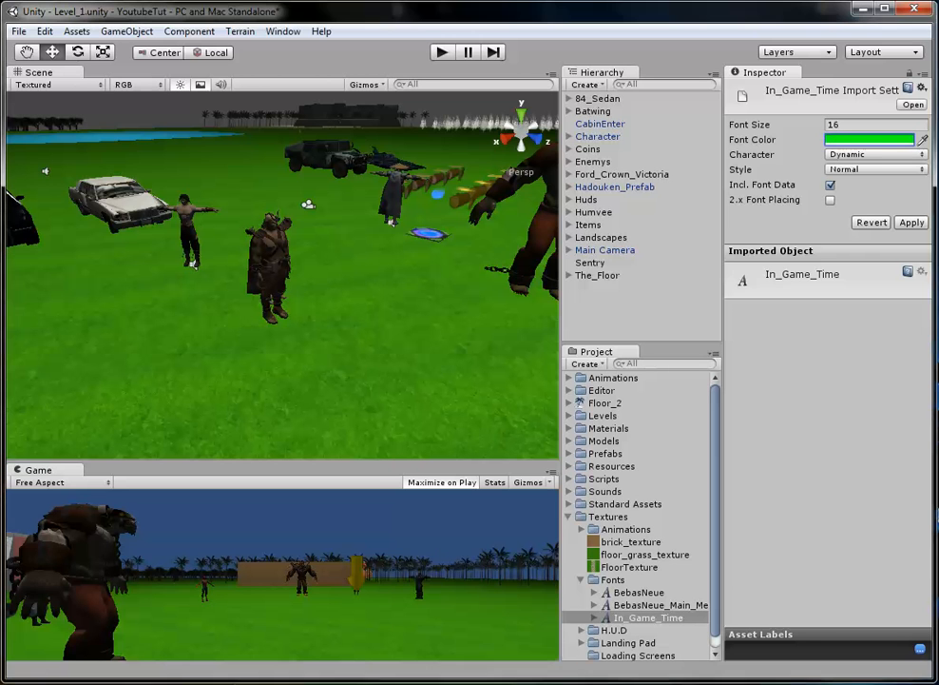
{"action": "left_click", "coordinate": [875, 123]}
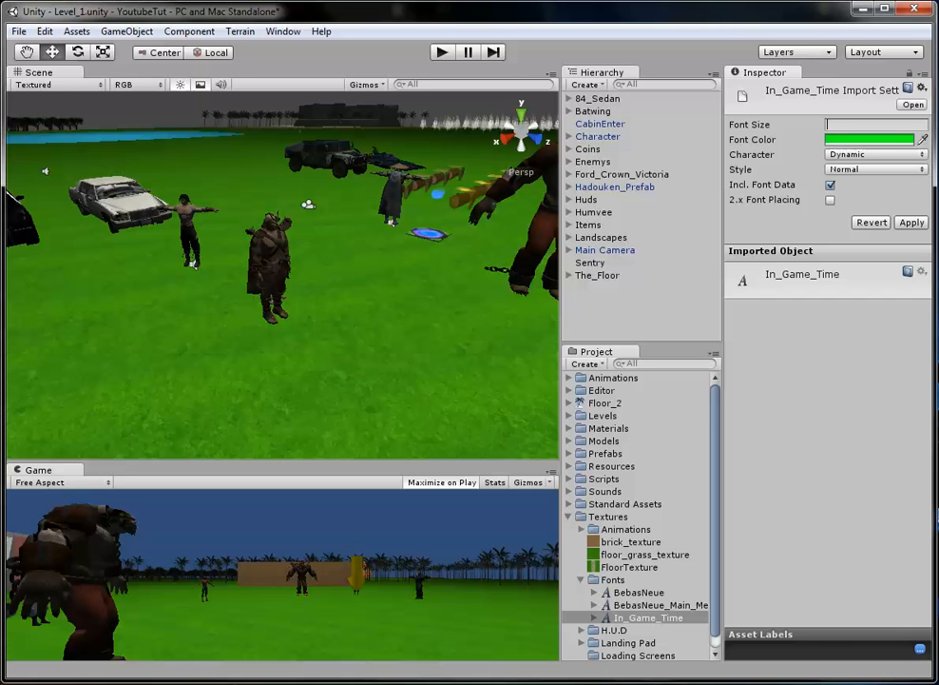
{"action": "type", "text": "200"}
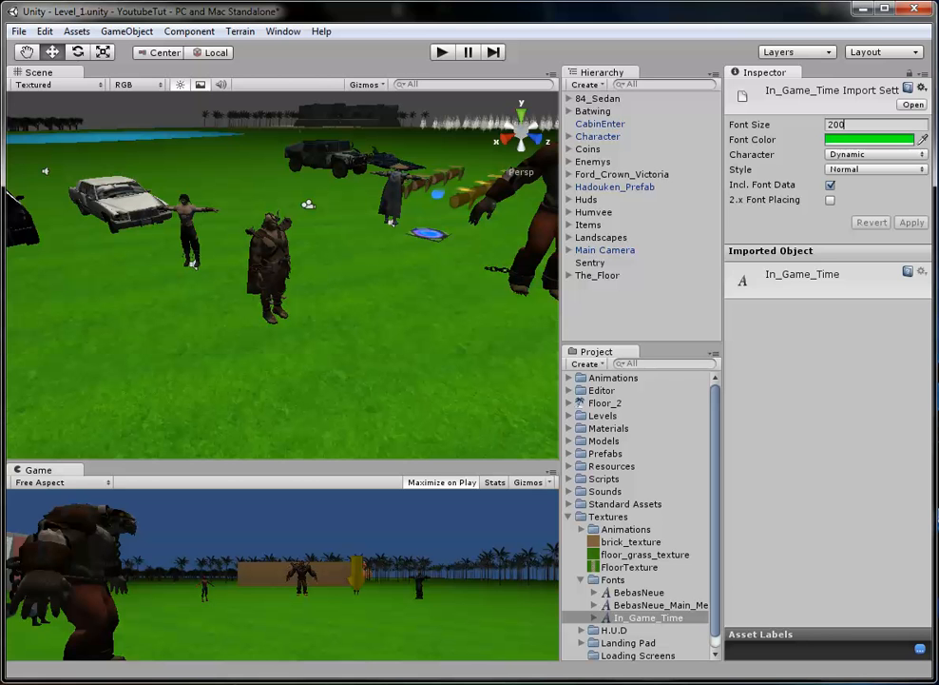
{"action": "left_click", "coordinate": [125, 30]}
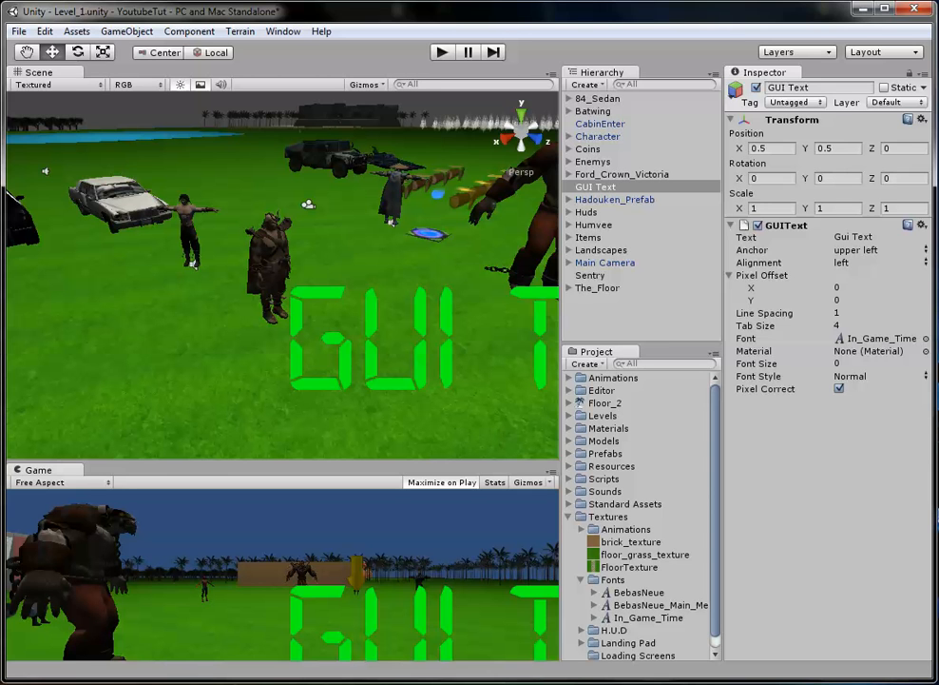
Create a GUI Text object and rename it In_Game_Time
{"action": "left_click", "coordinate": [761, 273]}
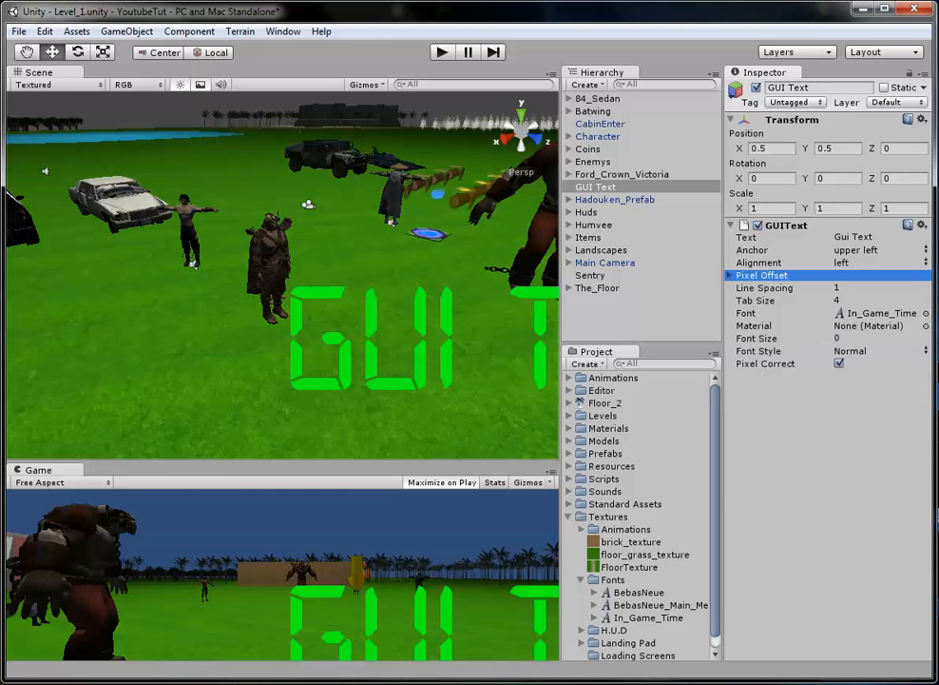
{"action": "mouse_move", "coordinate": [757, 301]}
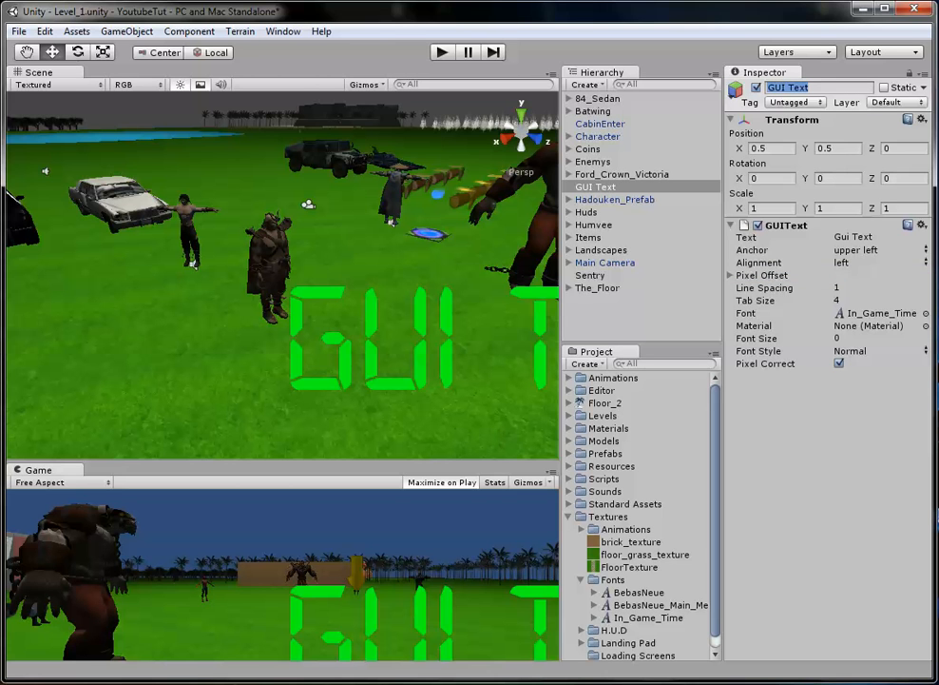
{"action": "type", "text": "In_Game_Tit"}
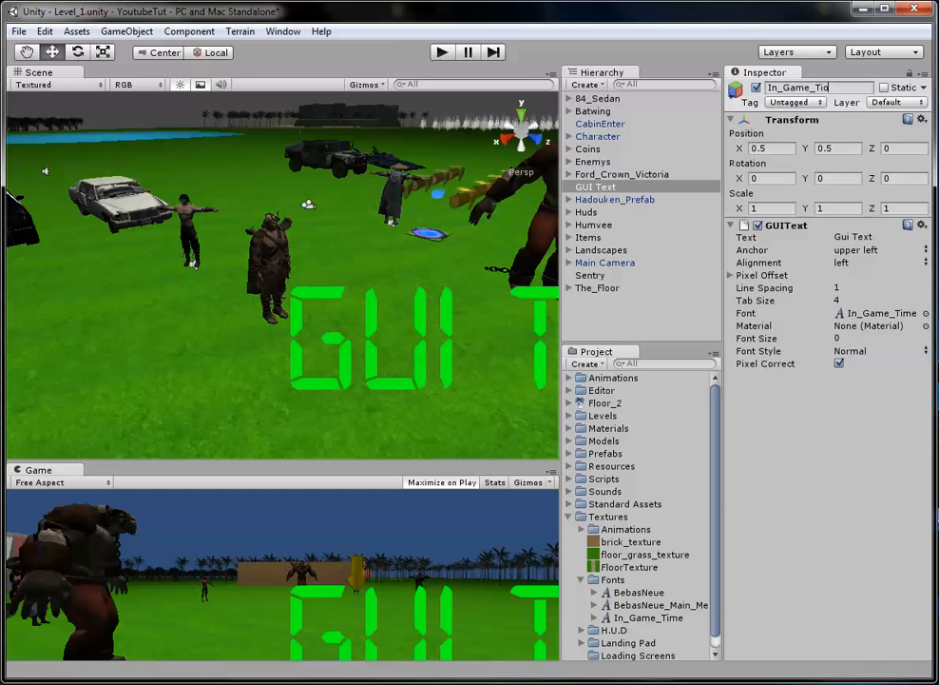
{"action": "left_click", "coordinate": [611, 225]}
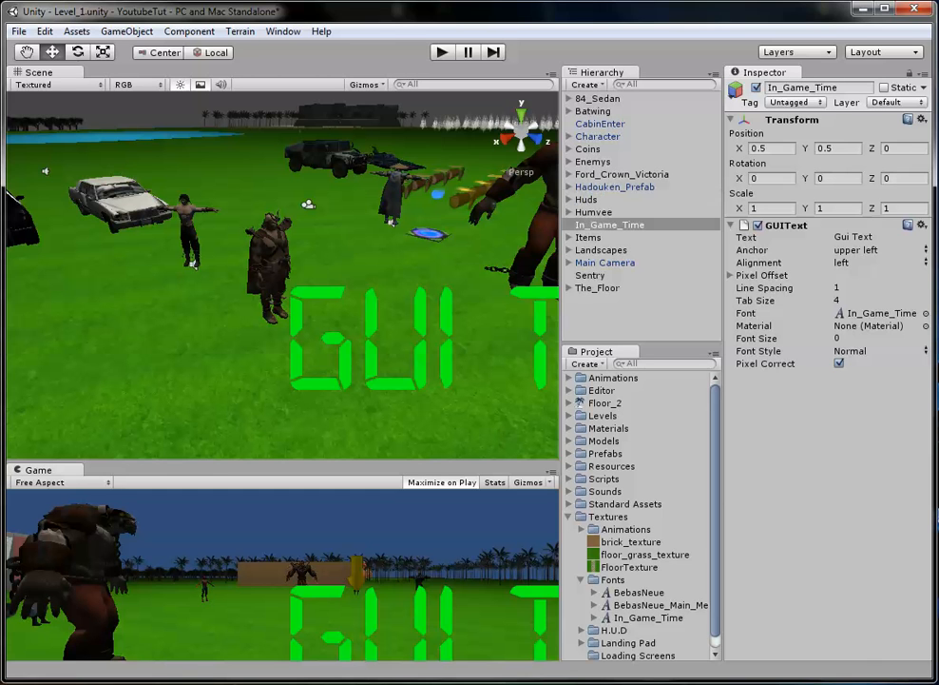
Set the GUI Text's Font Size 0, Line Spacing 0.2 and Tab Size 4
{"action": "left_click", "coordinate": [879, 339]}
{"action": "type", "text": "1"}
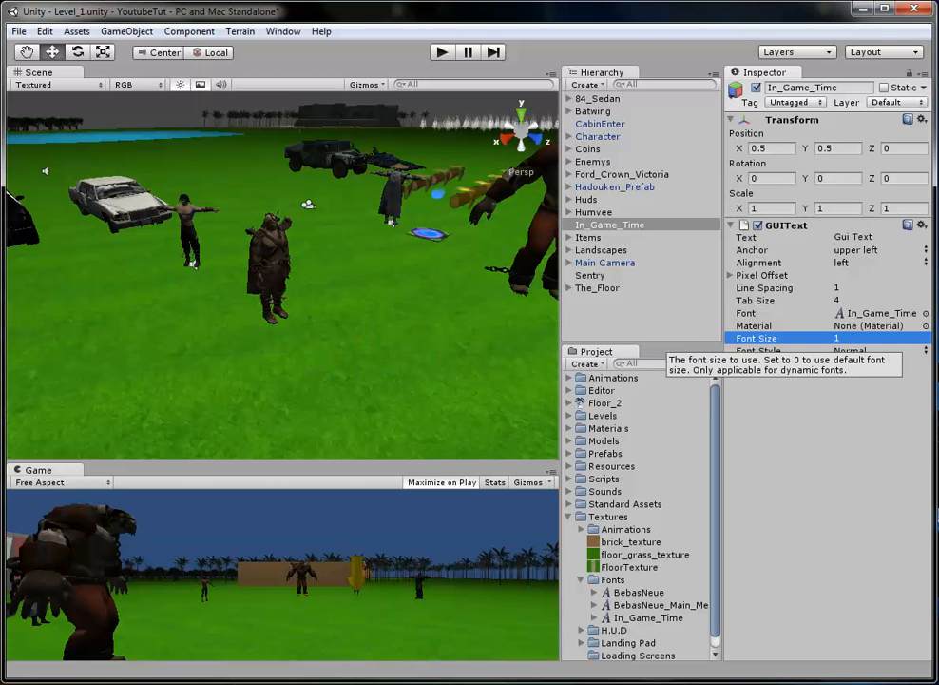
{"action": "left_click", "coordinate": [879, 339]}
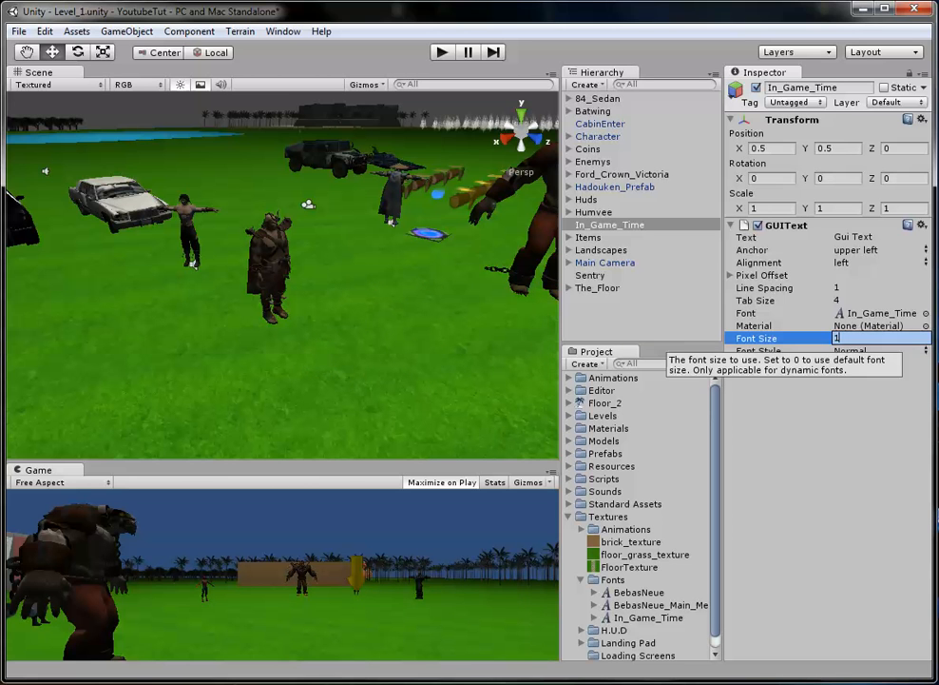
{"action": "type", "text": "0"}
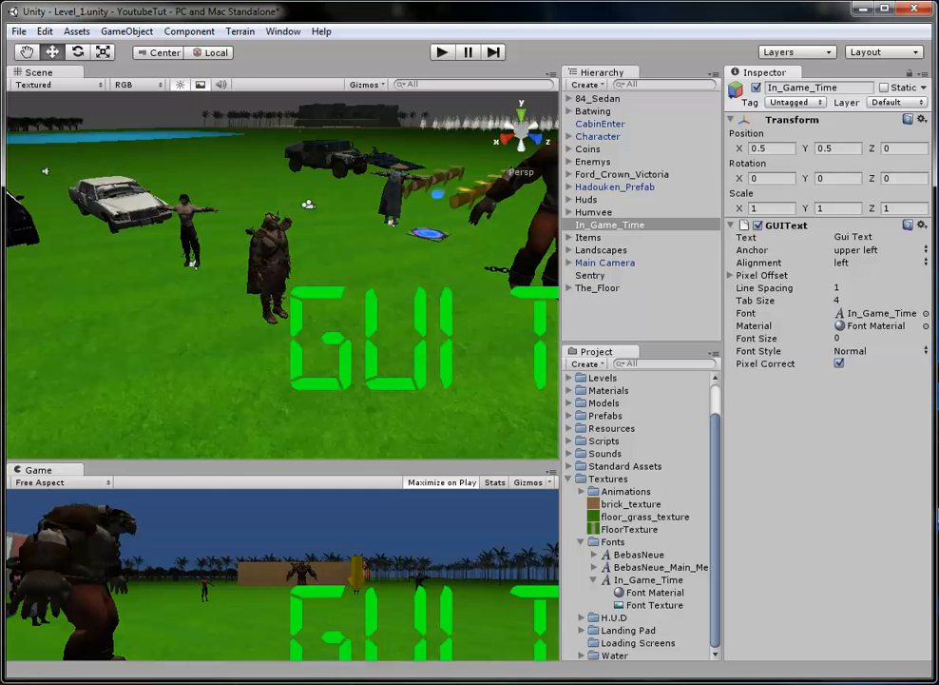
{"action": "left_click", "coordinate": [761, 274]}
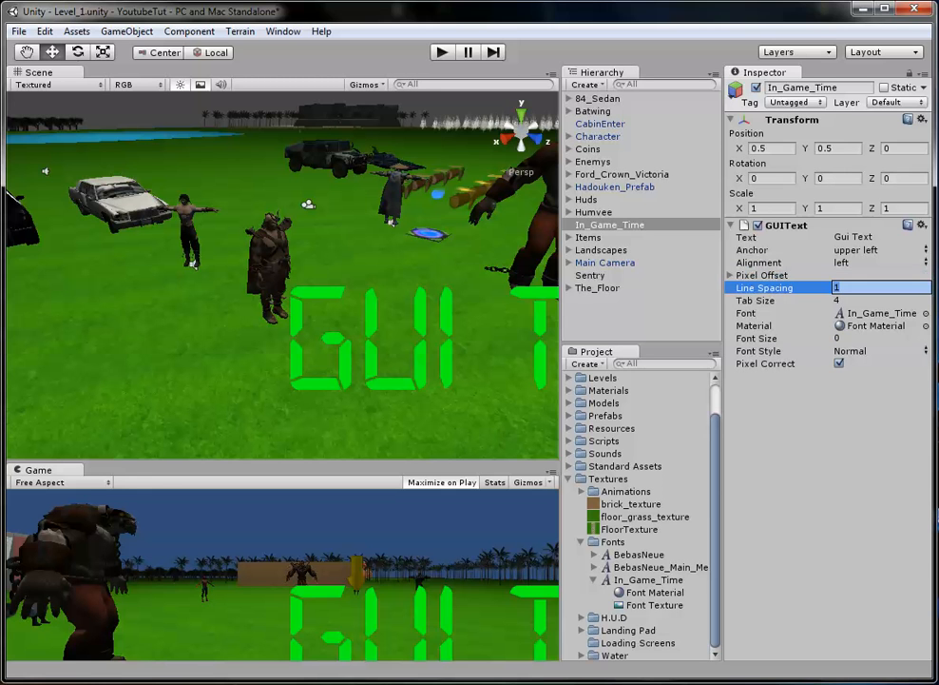
{"action": "type", "text": "0.2"}
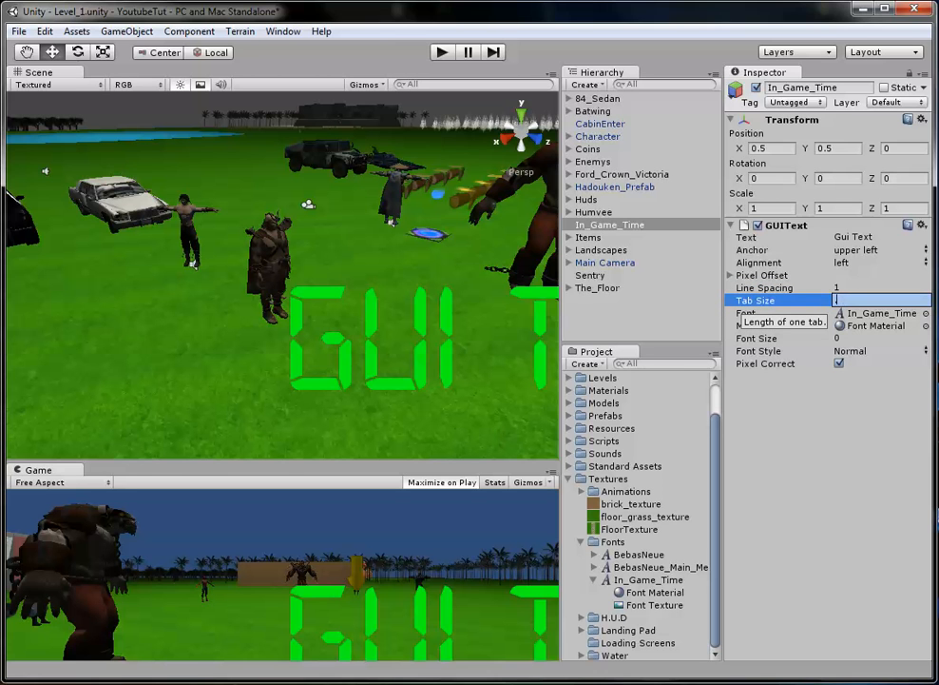
{"action": "type", "text": "4"}
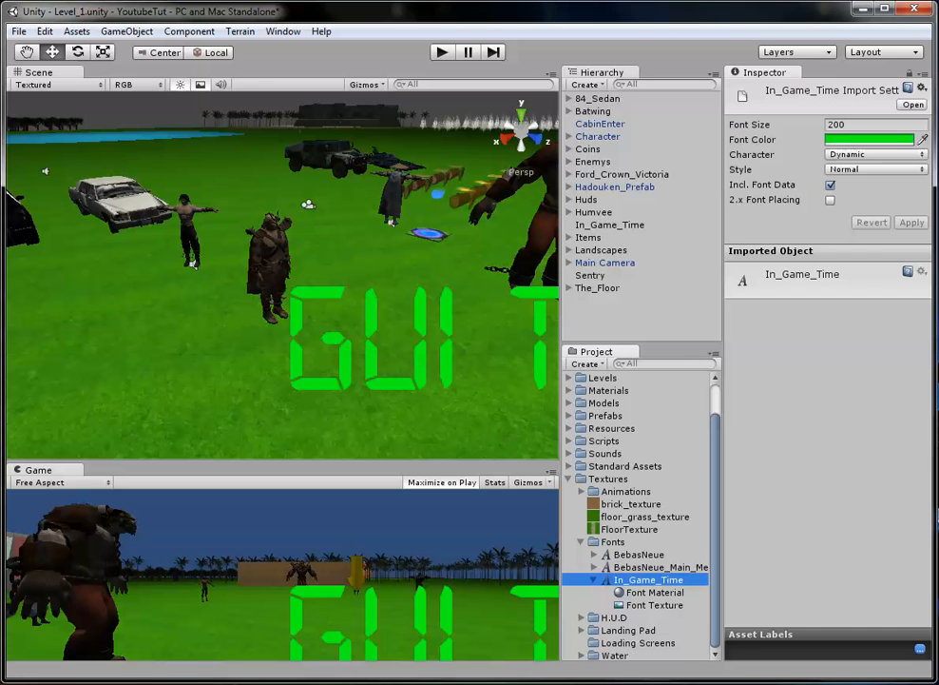
Reduce the In_Game_Time font's import size from 200 to 30 and apply
{"action": "left_click", "coordinate": [874, 124]}
{"action": "type", "text": "20"}
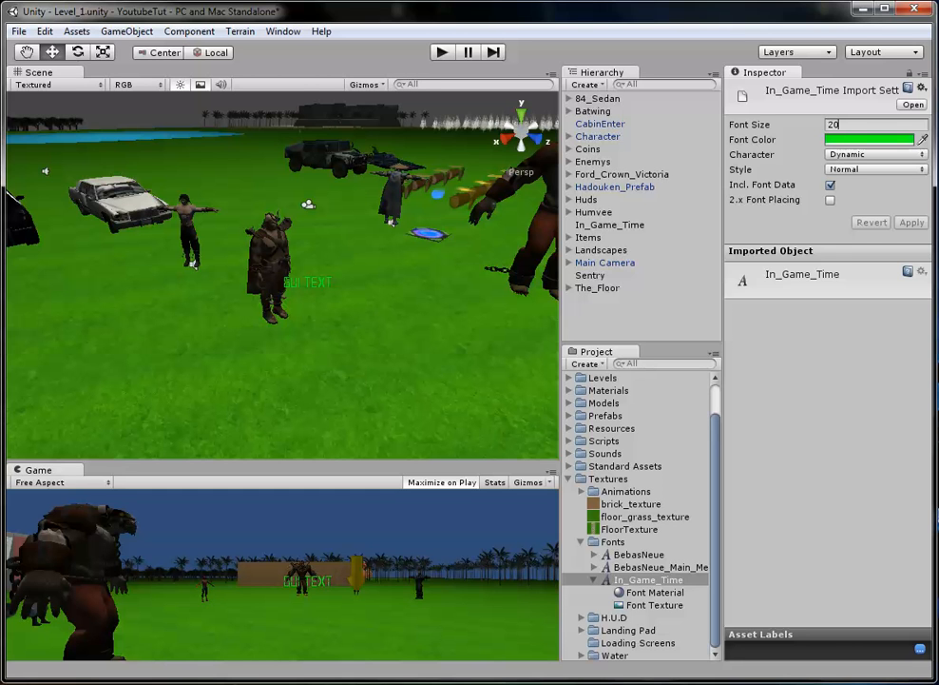
{"action": "type", "text": "30"}
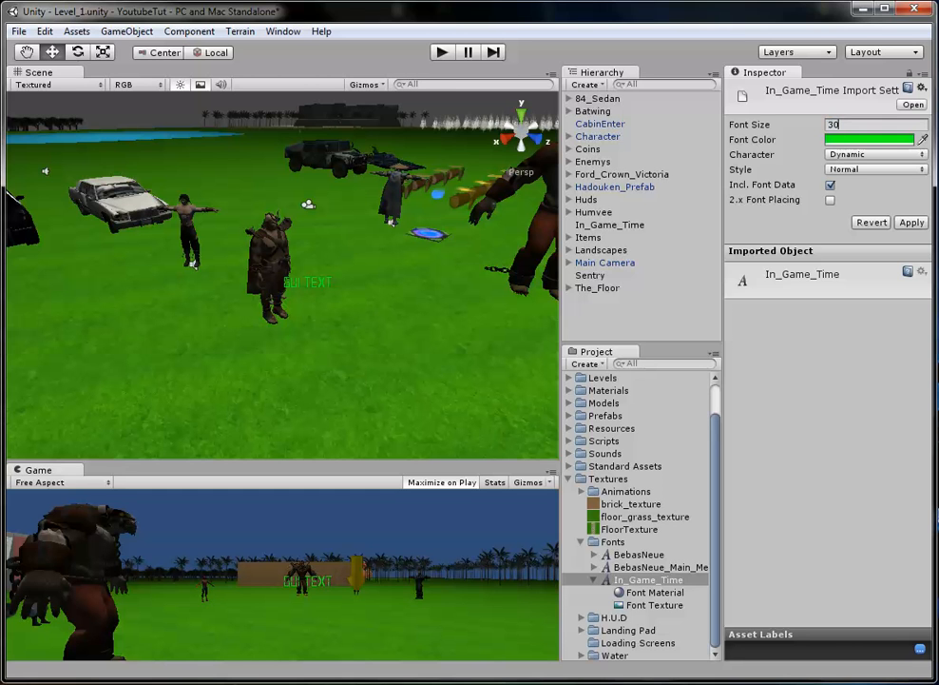
{"action": "left_click", "coordinate": [911, 221]}
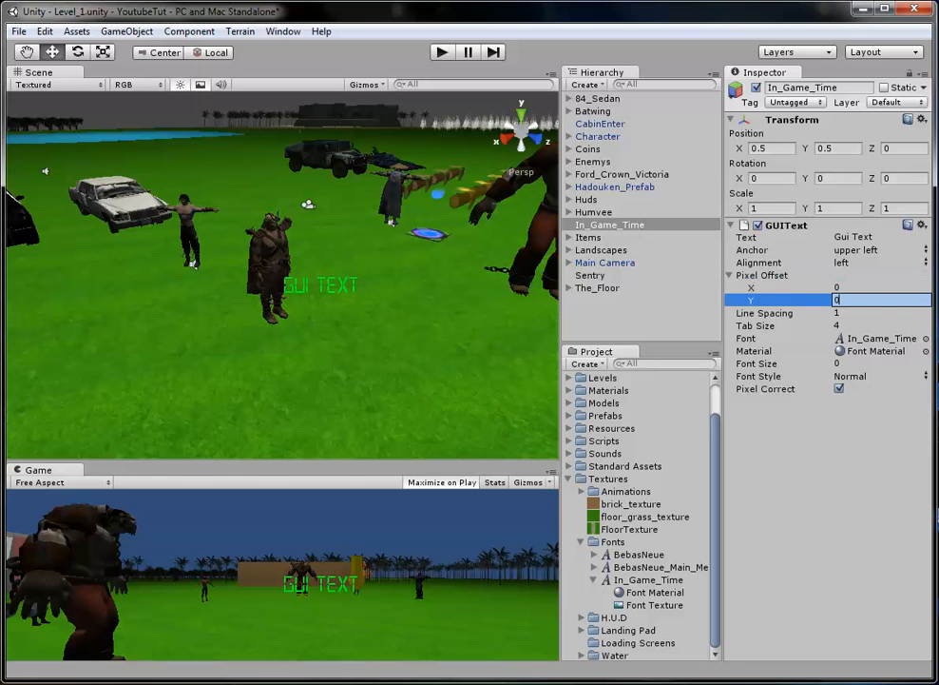
{"action": "type", "text": "-130.97"}
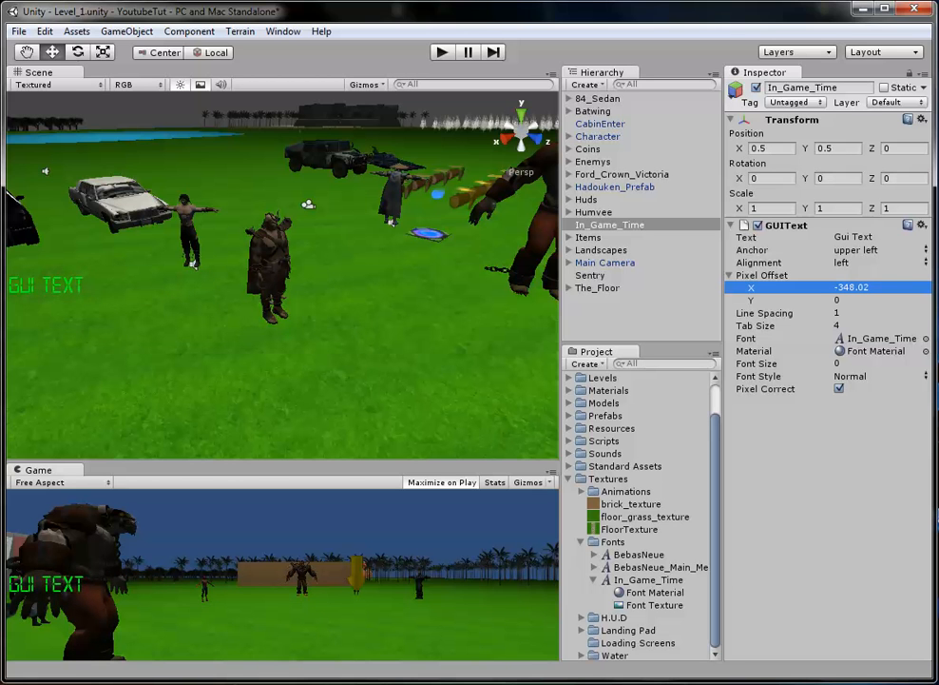
{"action": "left_click", "coordinate": [878, 285]}
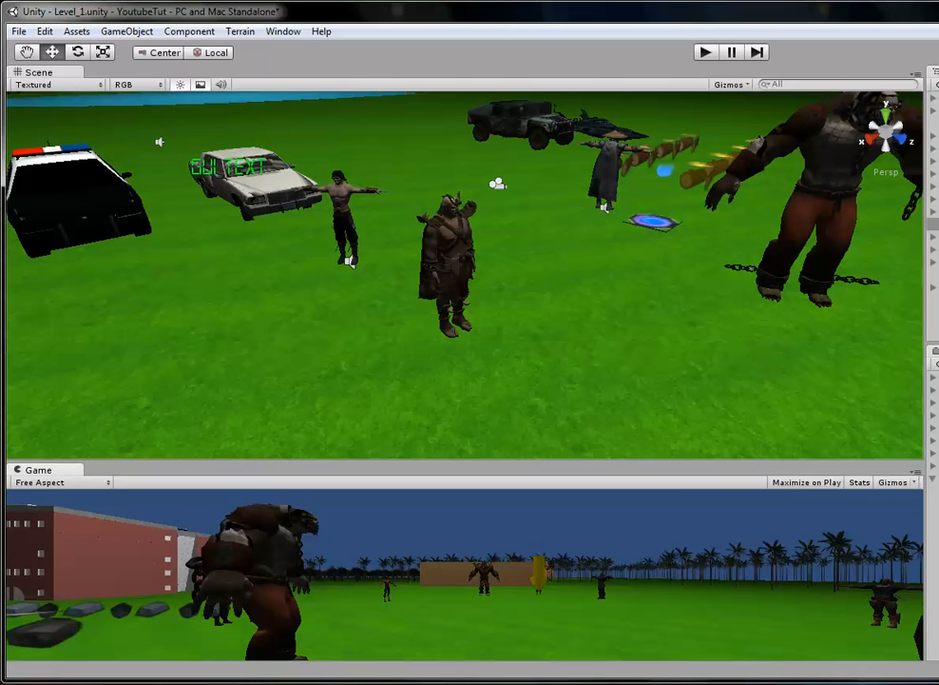
Place In_Game_Time under Huds with offset -526 by 307 and create an In_Game_Time script
{"action": "left_click", "coordinate": [118, 72]}
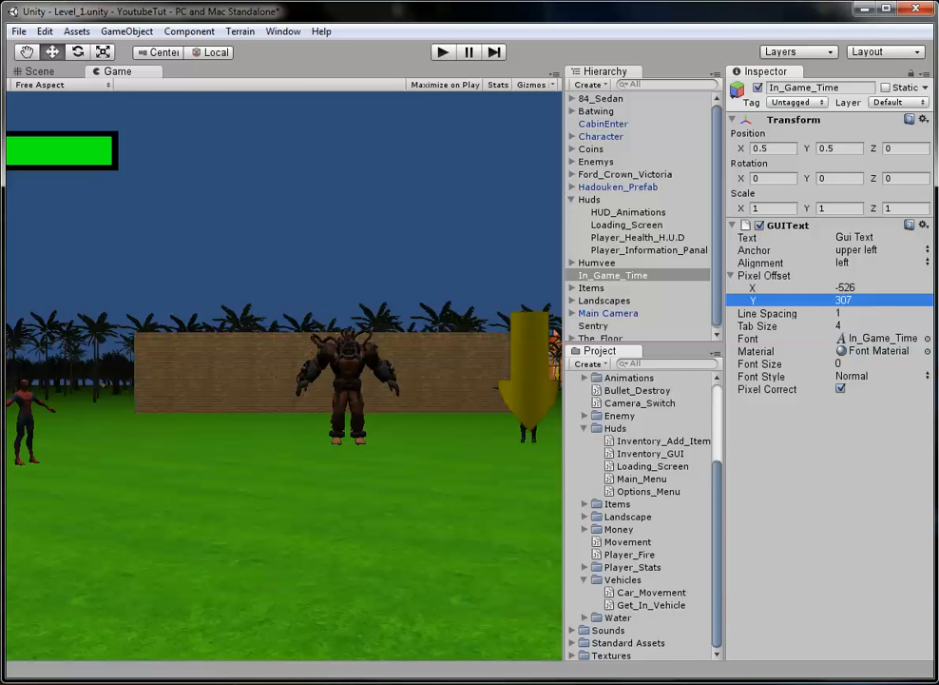
{"action": "right_click", "coordinate": [616, 523]}
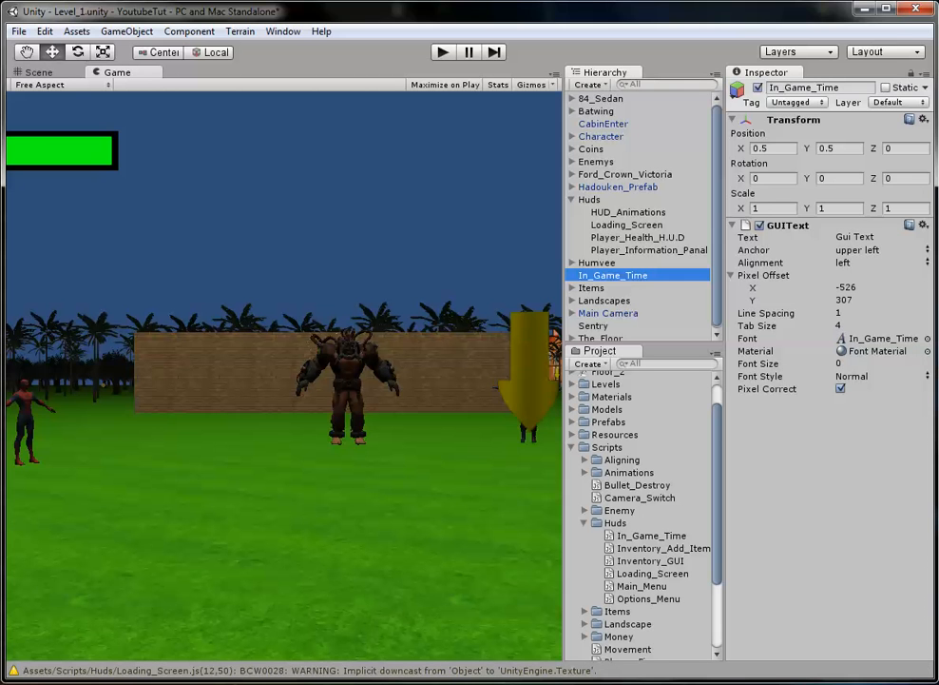
Declare 'private var theTime = Date();' below the pragma line
{"action": "left_click", "coordinate": [651, 534]}
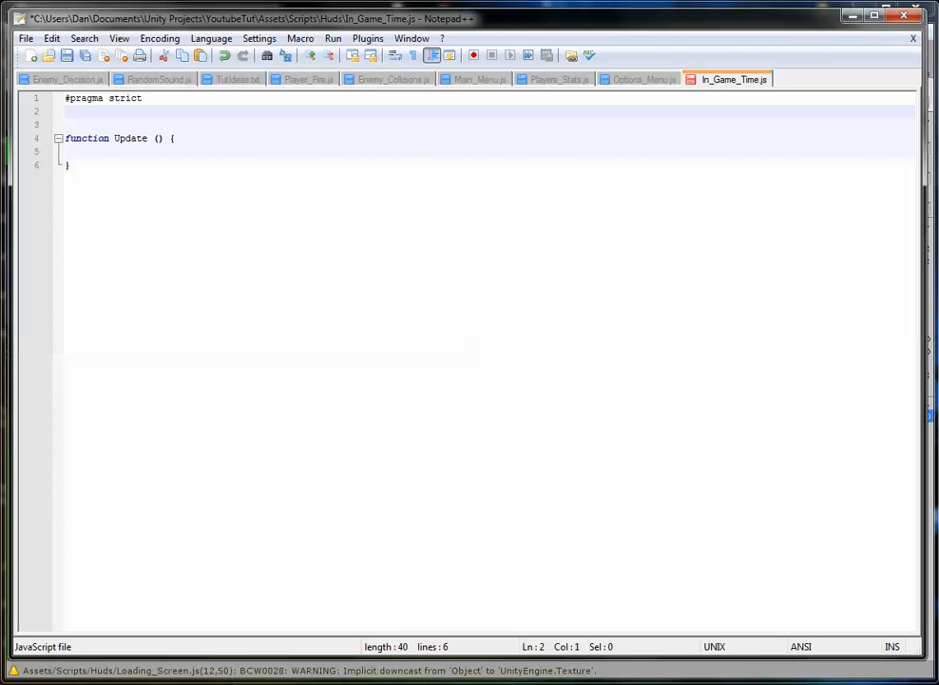
{"action": "type", "text": "private"}
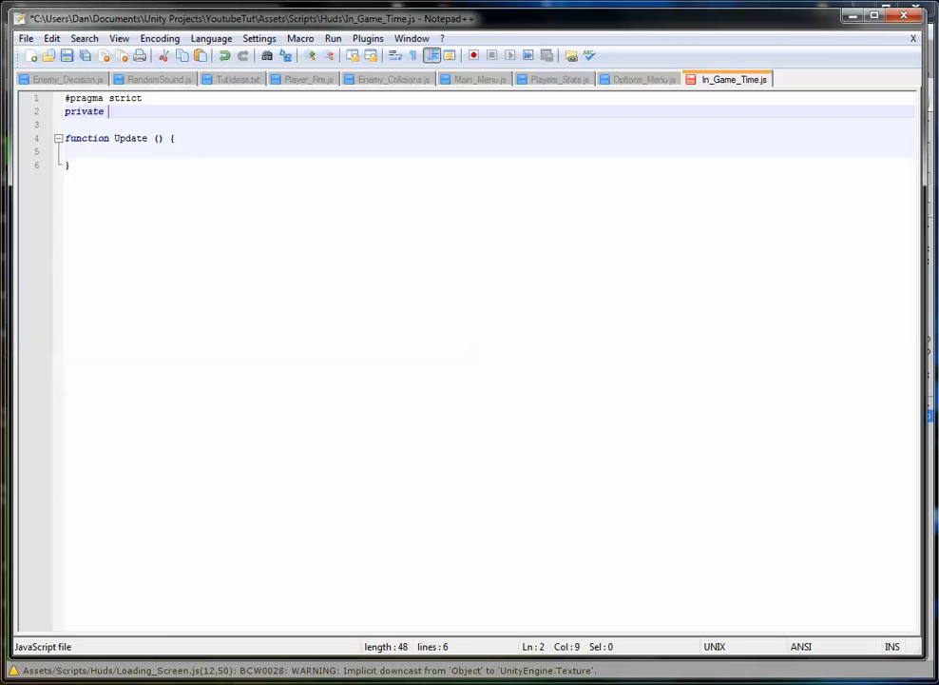
{"action": "type", "text": "var"}
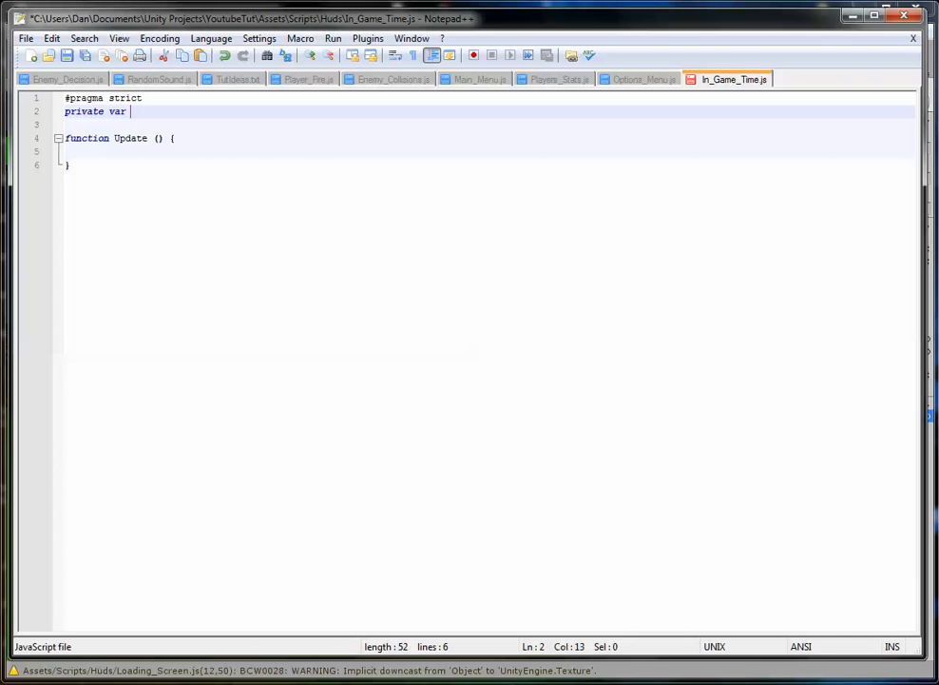
{"action": "type", "text": "theTime"}
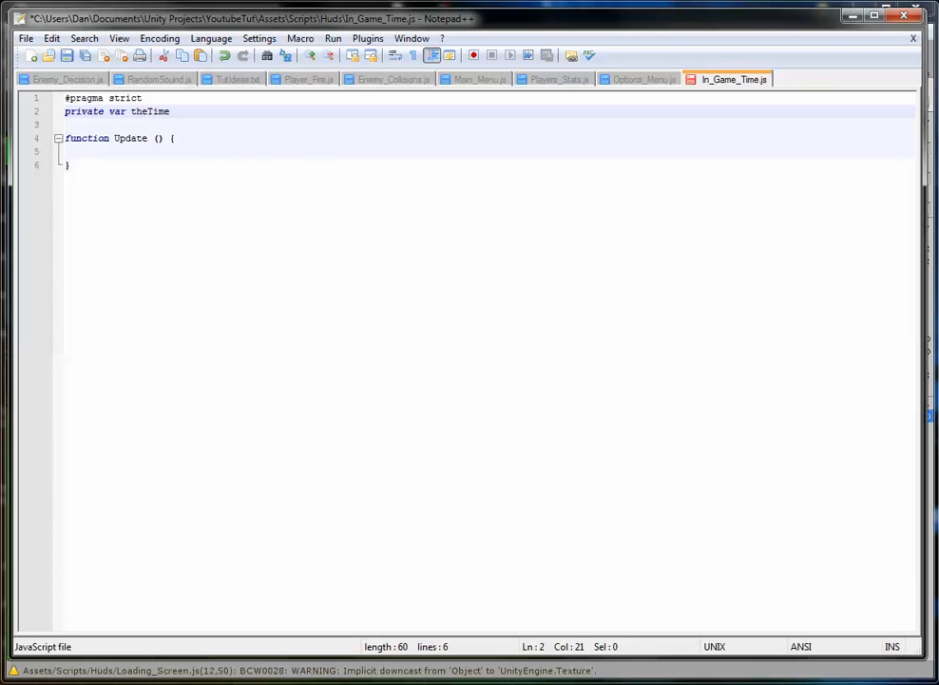
{"action": "type", "text": "= Date"}
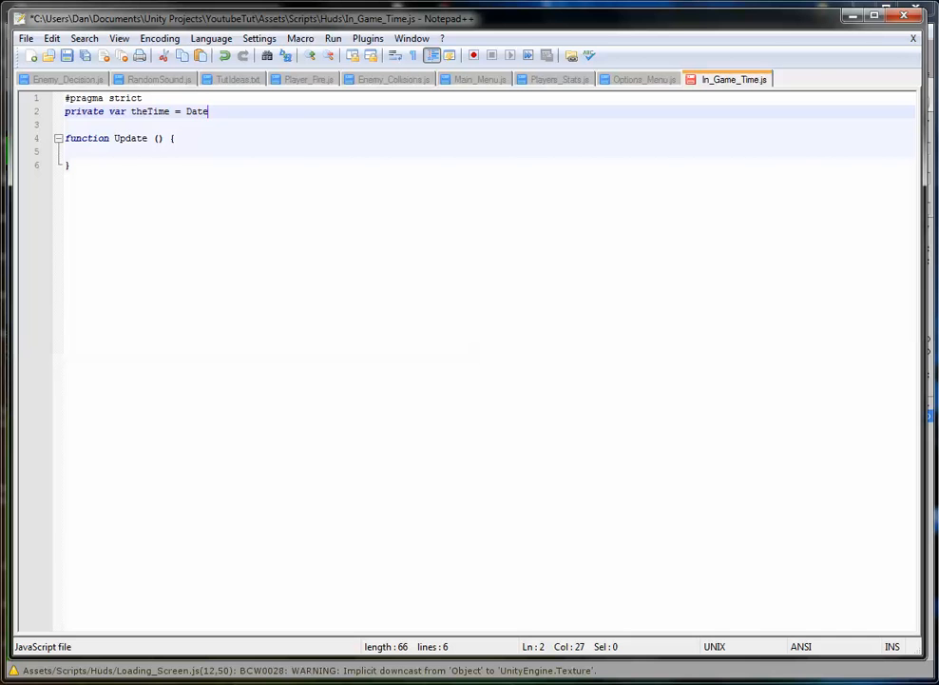
{"action": "type", "text": "();"}
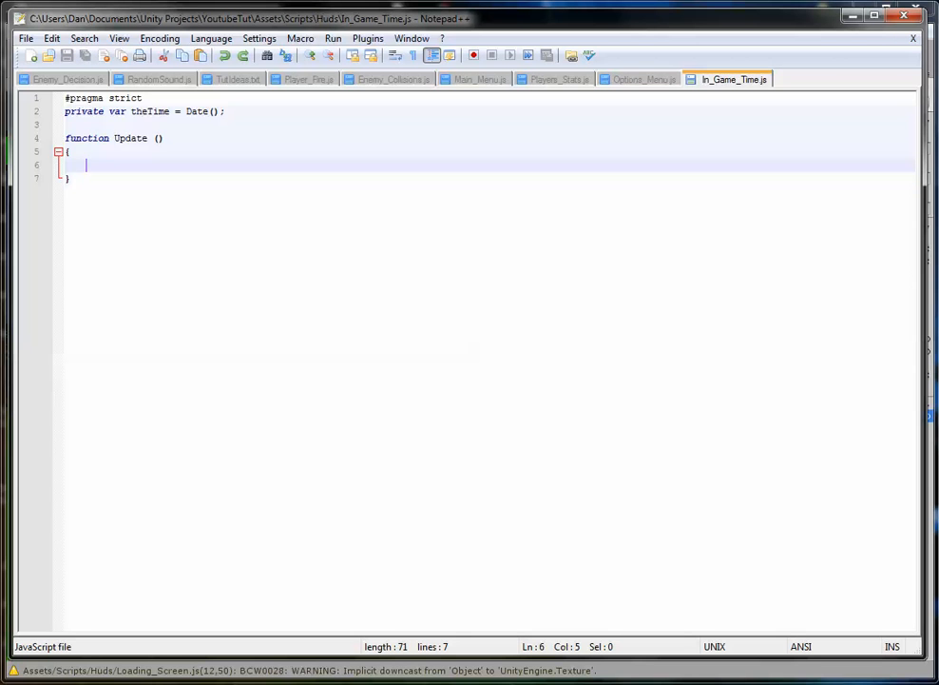
Inside Update add 'var minutes = theTime.Now.Minute;' and undo the accidental overwrite of Now
{"action": "type", "text": "var min"}
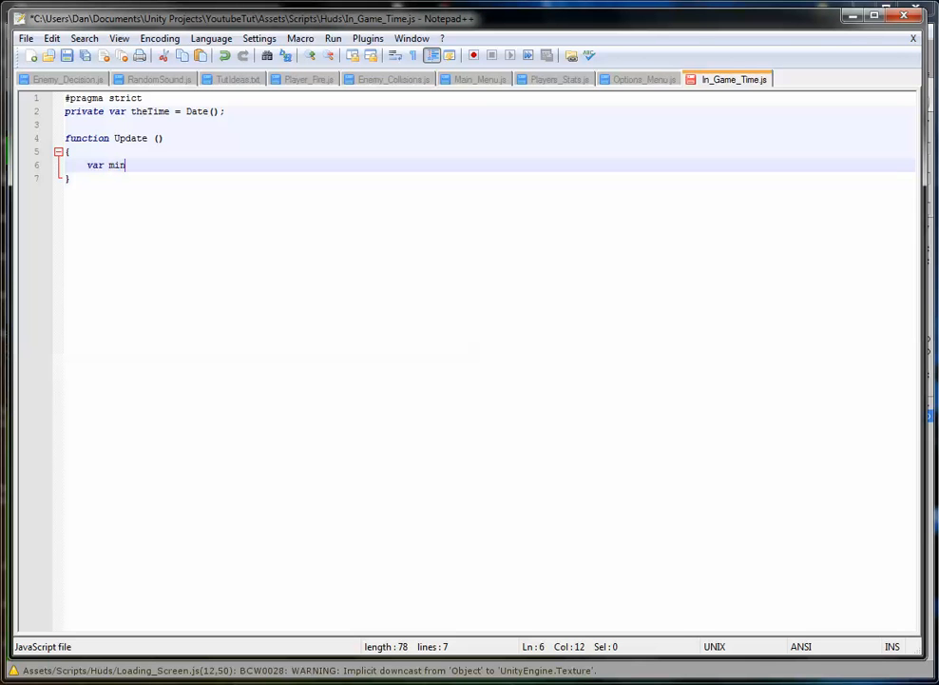
{"action": "type", "text": "utes = theTime"}
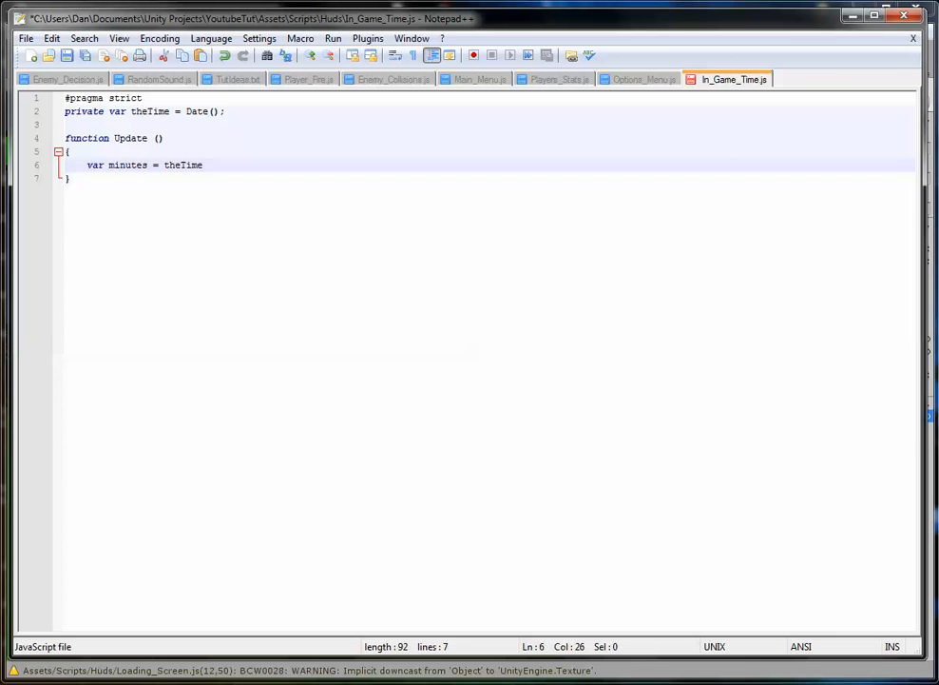
{"action": "type", "text": "."}
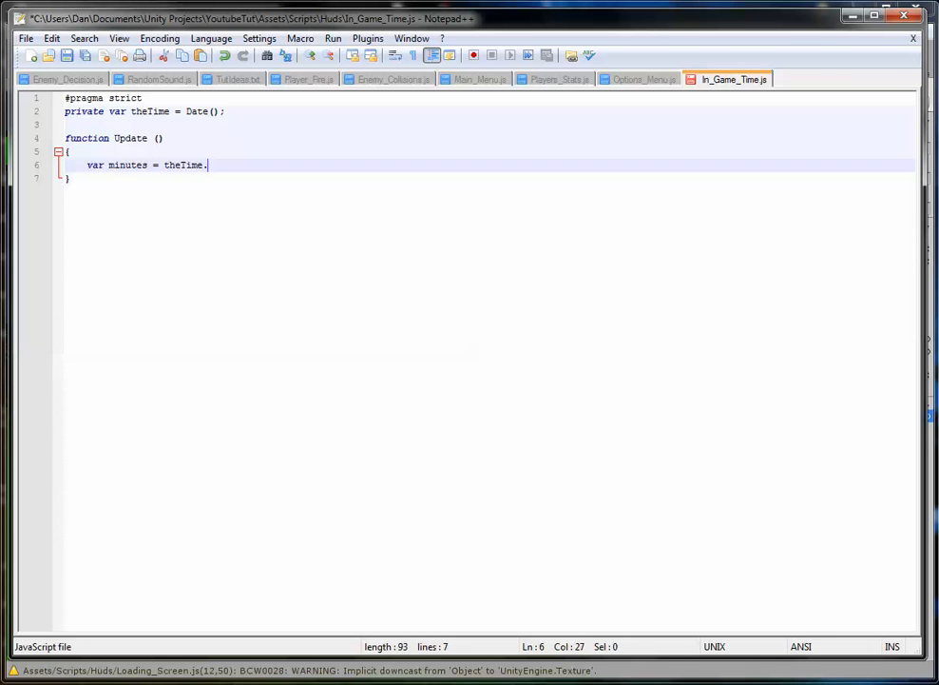
{"action": "type", "text": "Now"}
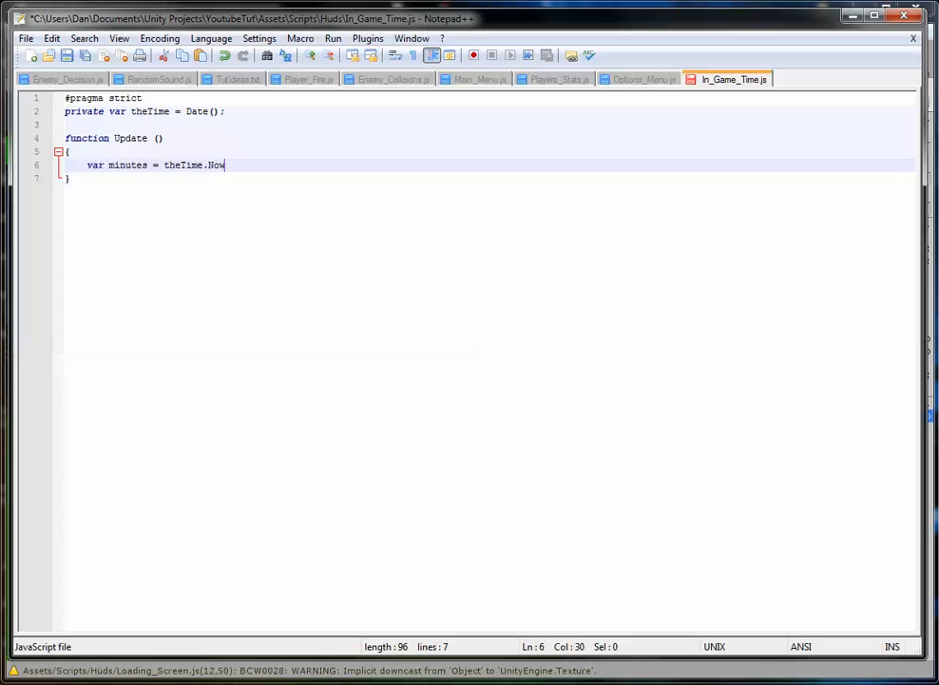
{"action": "type", "text": "."}
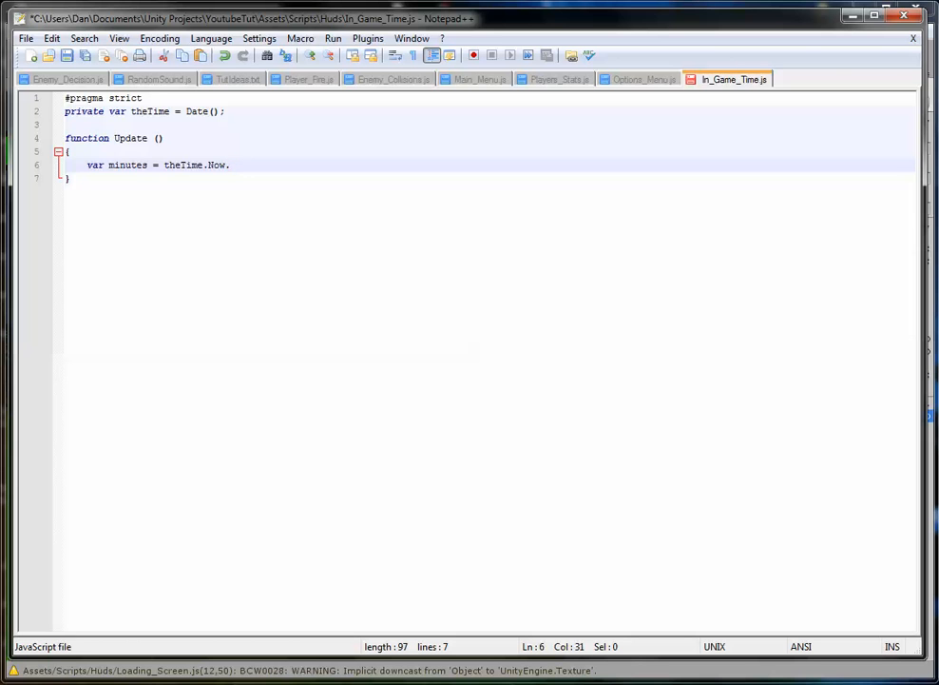
{"action": "type", "text": "Minute;"}
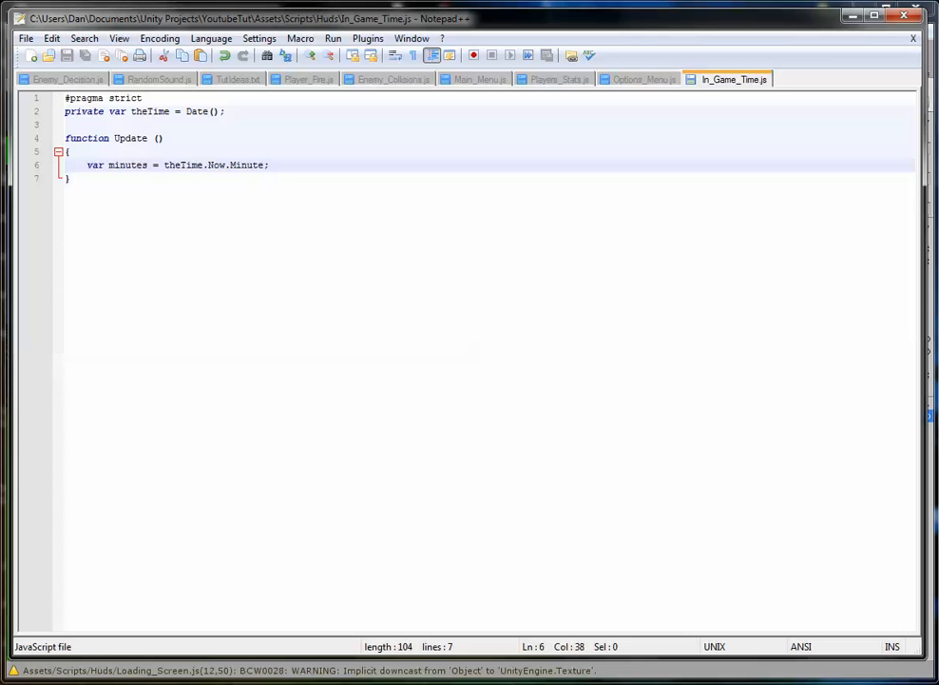
{"action": "double_click", "coordinate": [128, 164]}
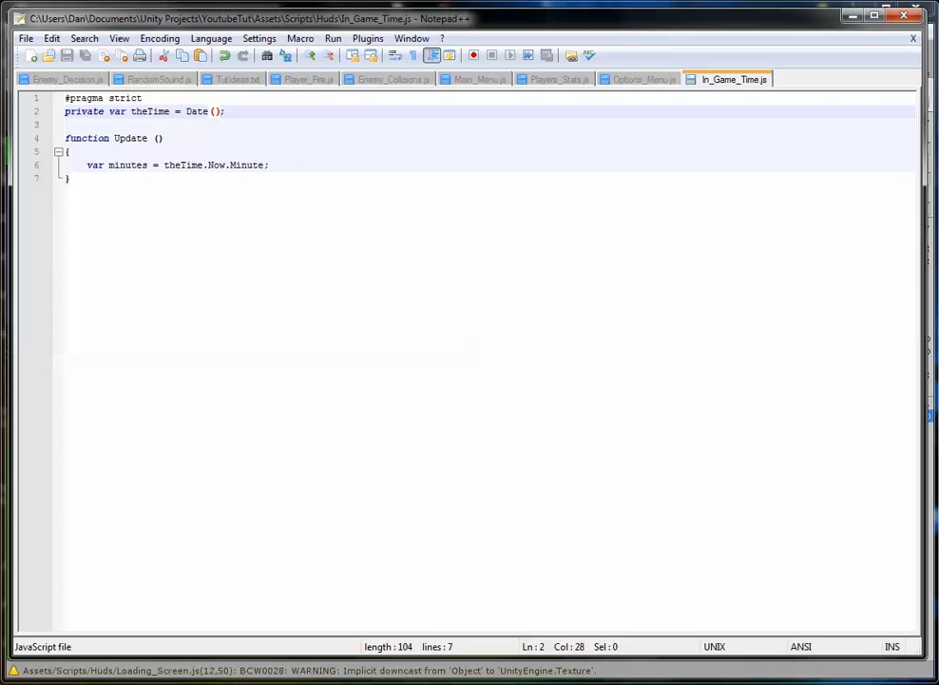
{"action": "double_click", "coordinate": [217, 164]}
{"action": "type", "text": "tg"}
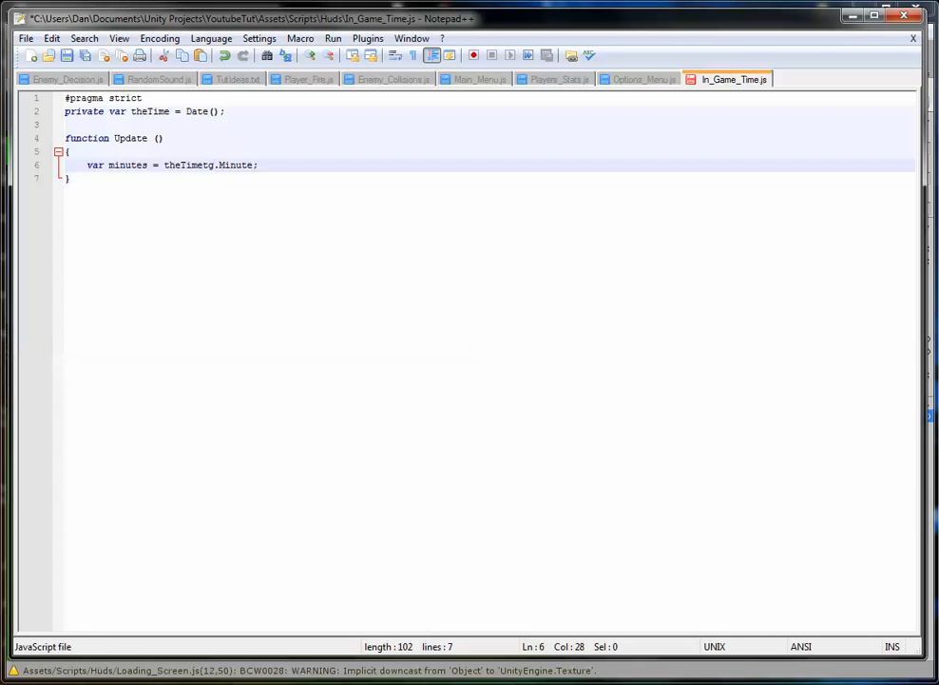
{"action": "key", "text": "Backspace"}
{"action": "type", "text": ".Now"}
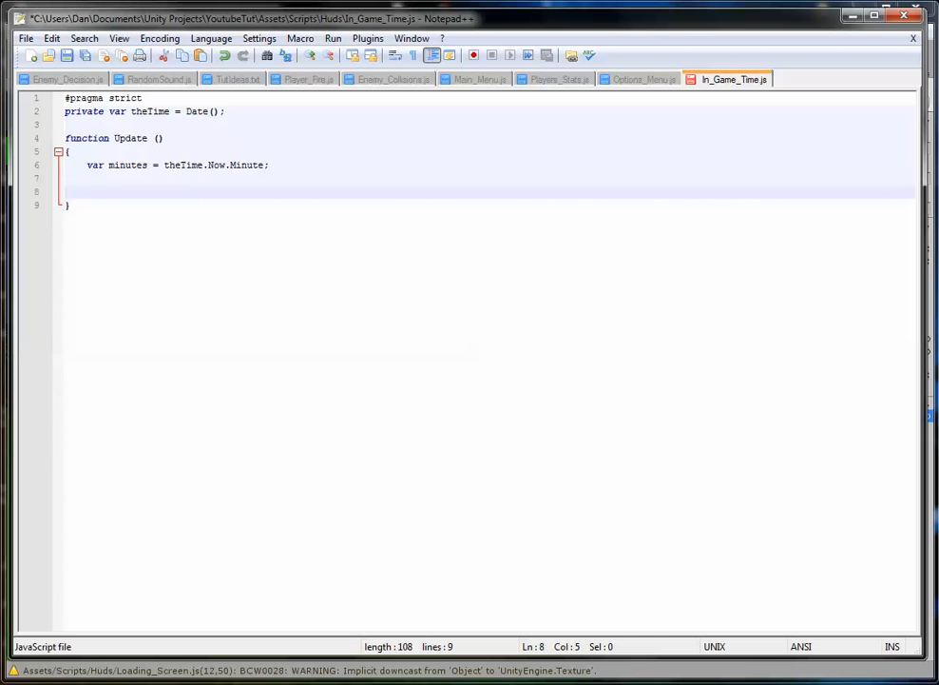
In Update write 'guiText.text = "Time: " + minutes;'
{"action": "type", "text": "guiText"}
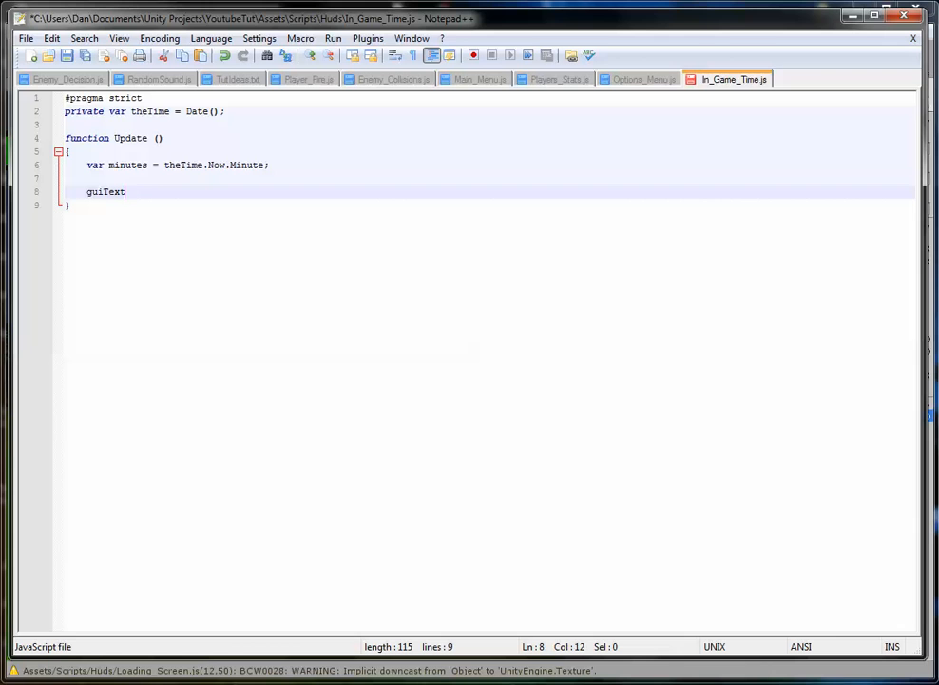
{"action": "type", "text": ".text"}
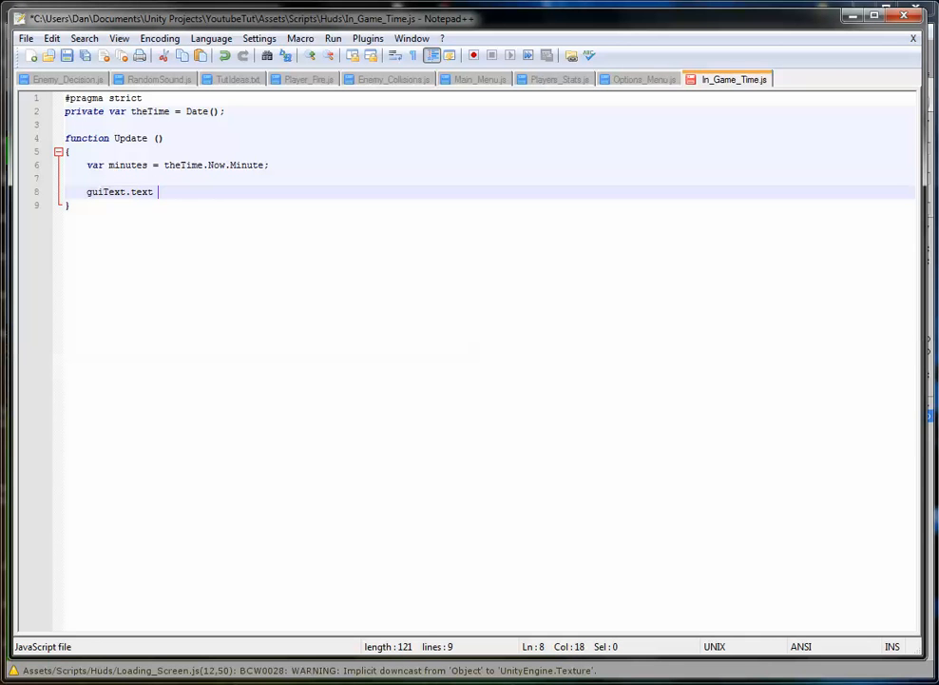
{"action": "type", "text": "="}
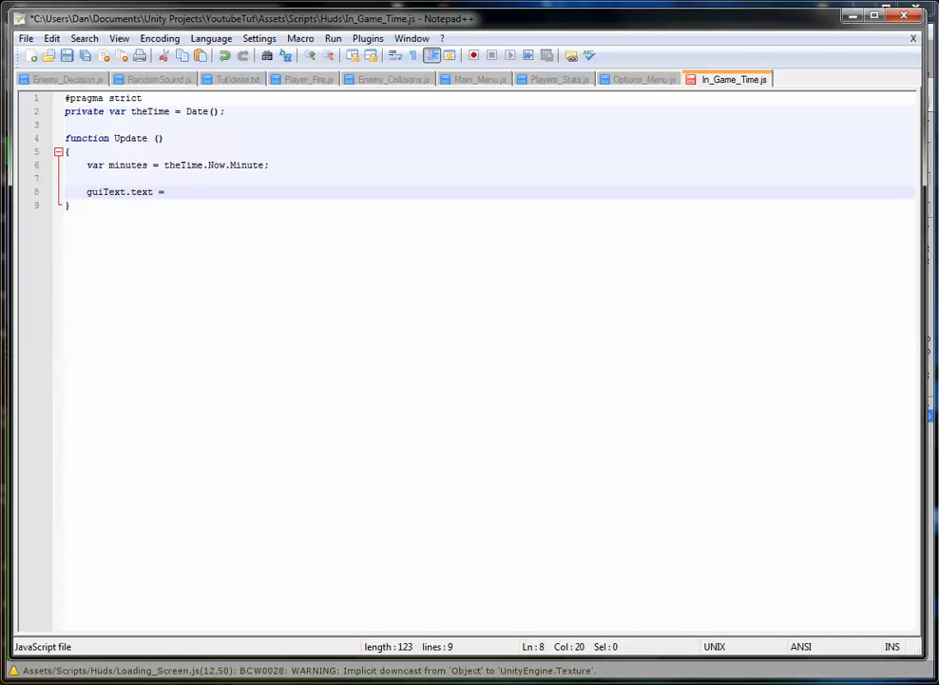
{"action": "type", "text": "Time: \""}
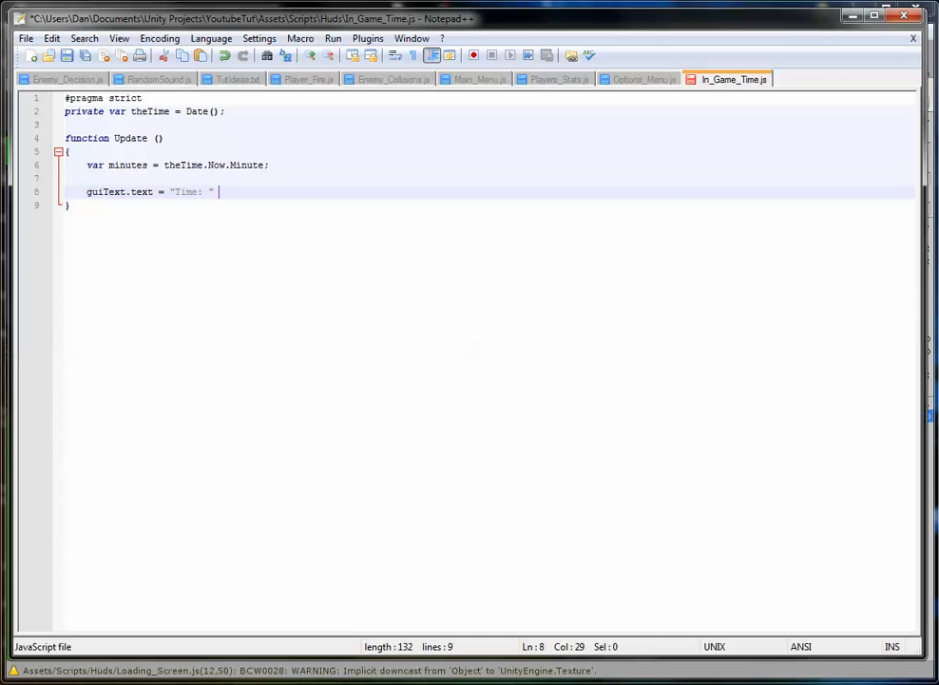
{"action": "type", "text": "+"}
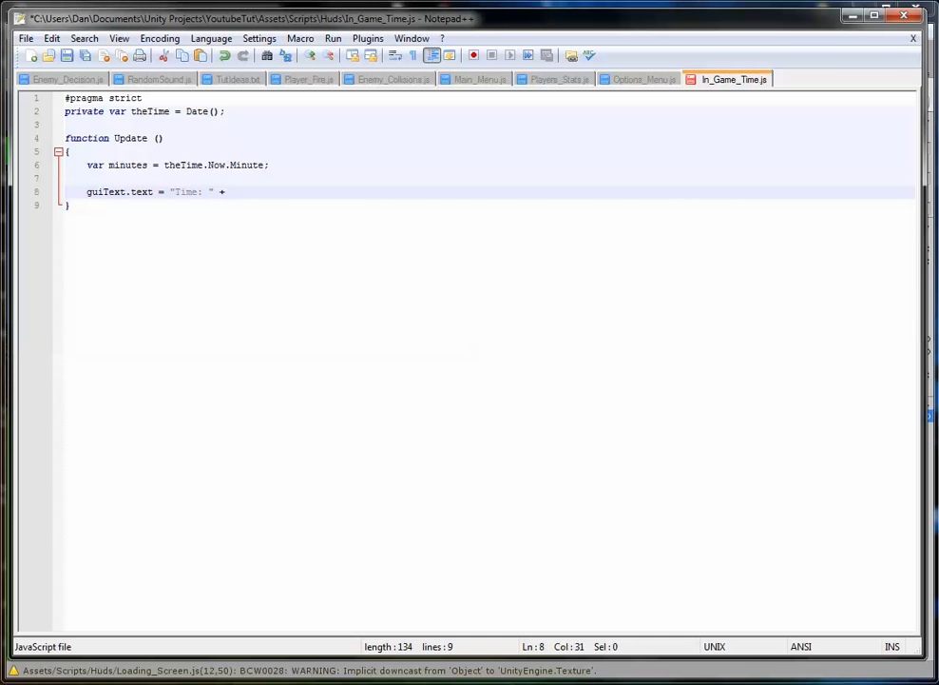
{"action": "type", "text": "minutes"}
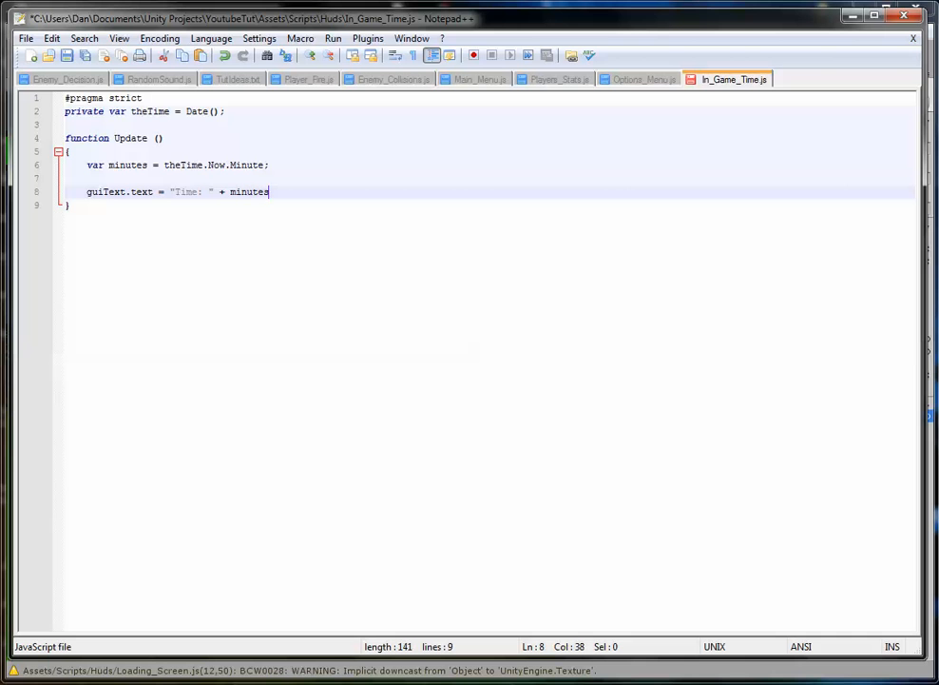
{"action": "type", "text": ";"}
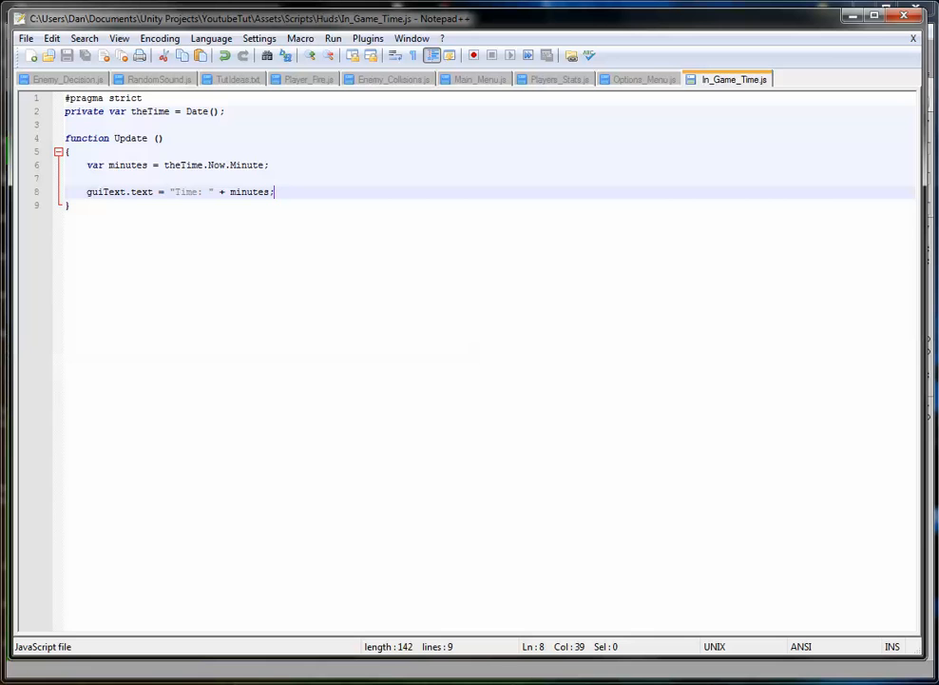
Add a new line in Update declaring a seconds variable from theTime.Now
{"action": "left_click", "coordinate": [270, 164]}
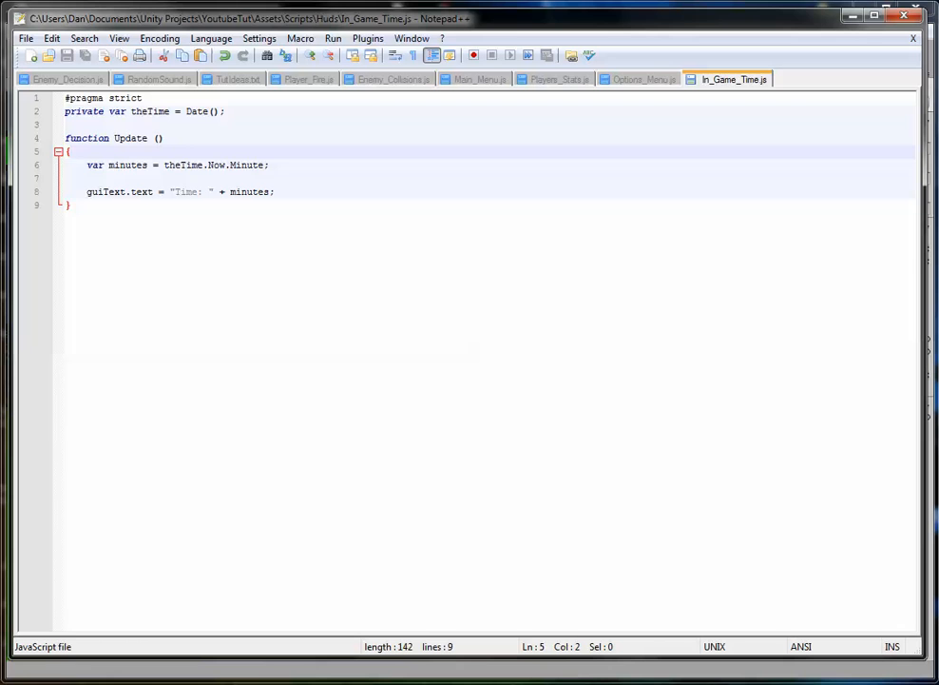
{"action": "type", "text": "var"}
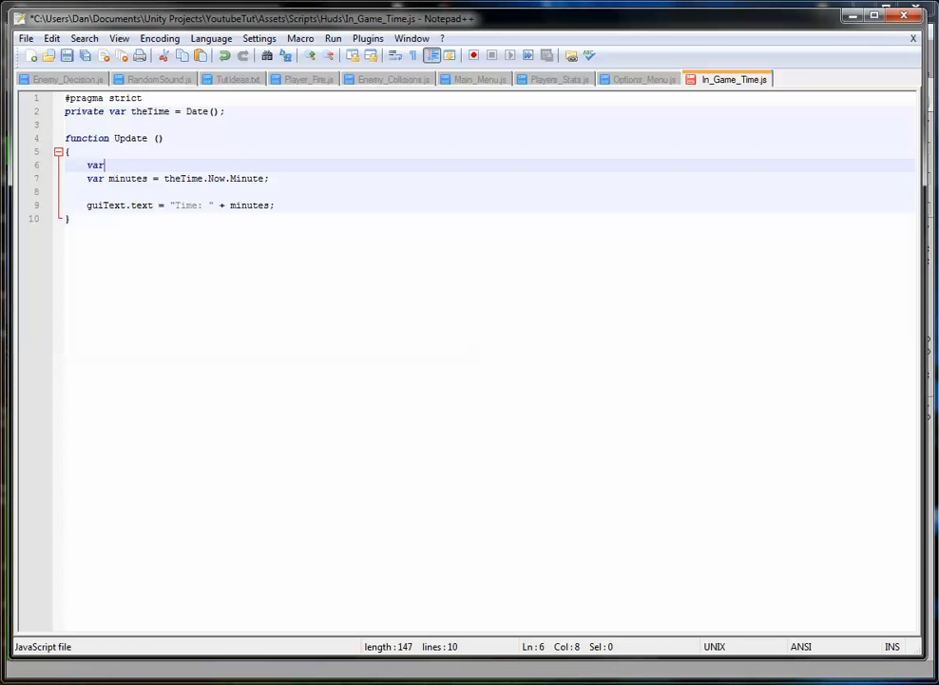
{"action": "key", "text": "BackSpace"}
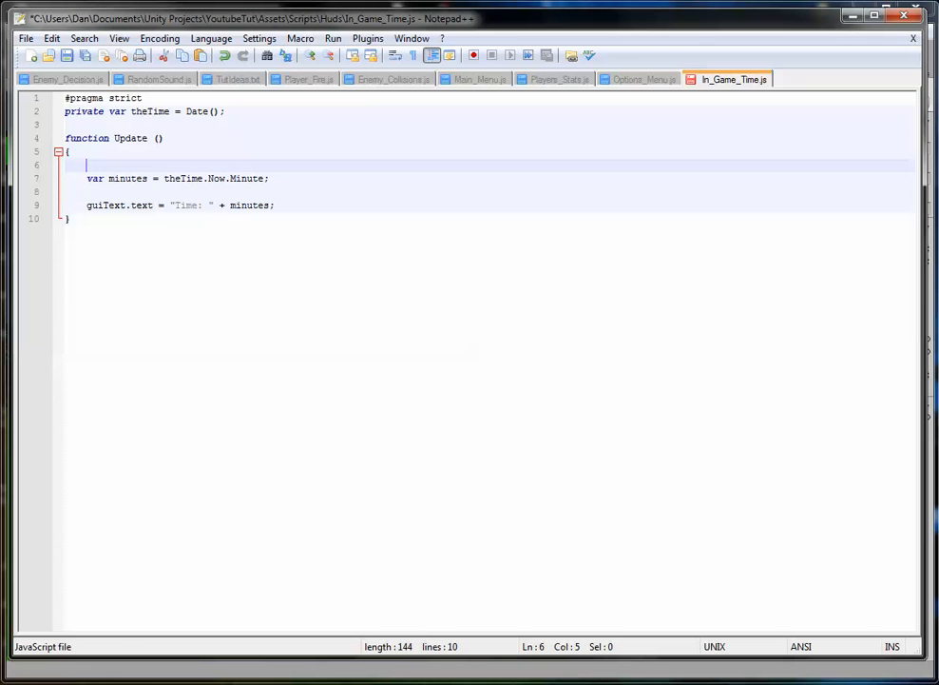
{"action": "type", "text": "v"}
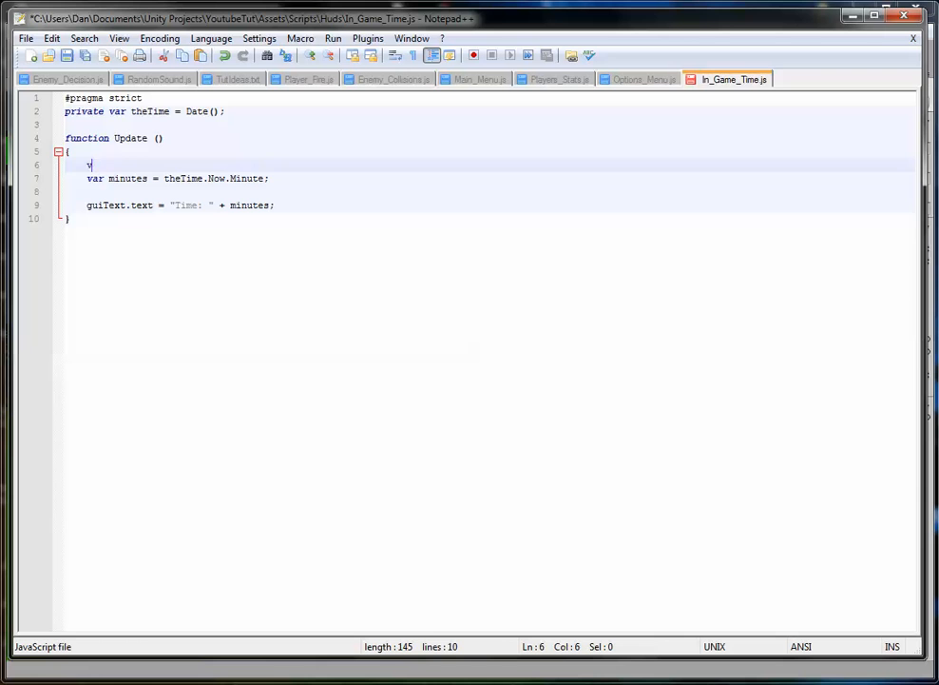
{"action": "type", "text": "ar minutes = theTime.Now.Minute;"}
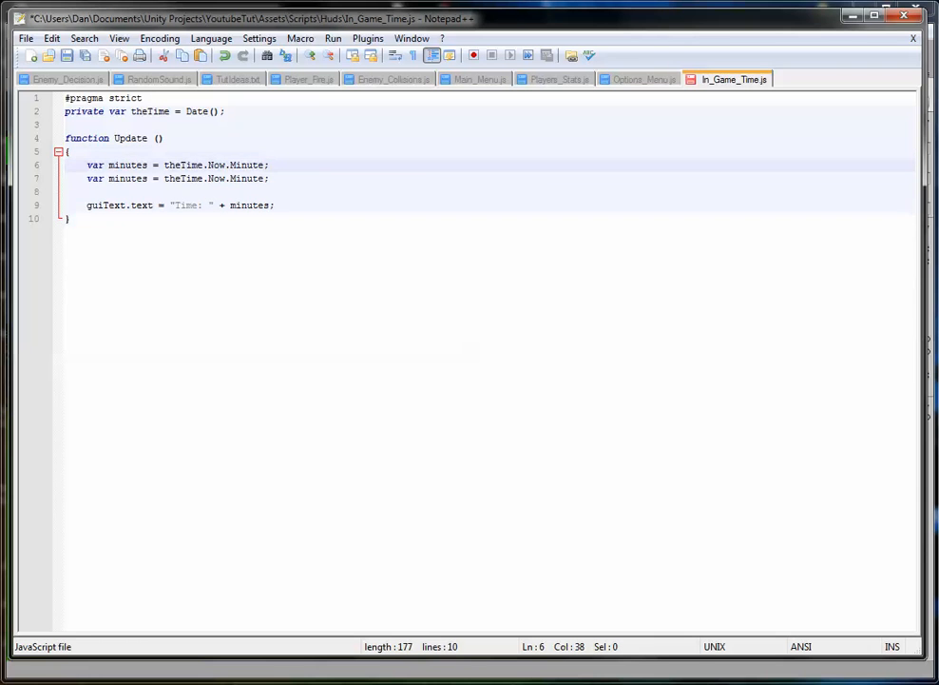
{"action": "type", "text": "second"}
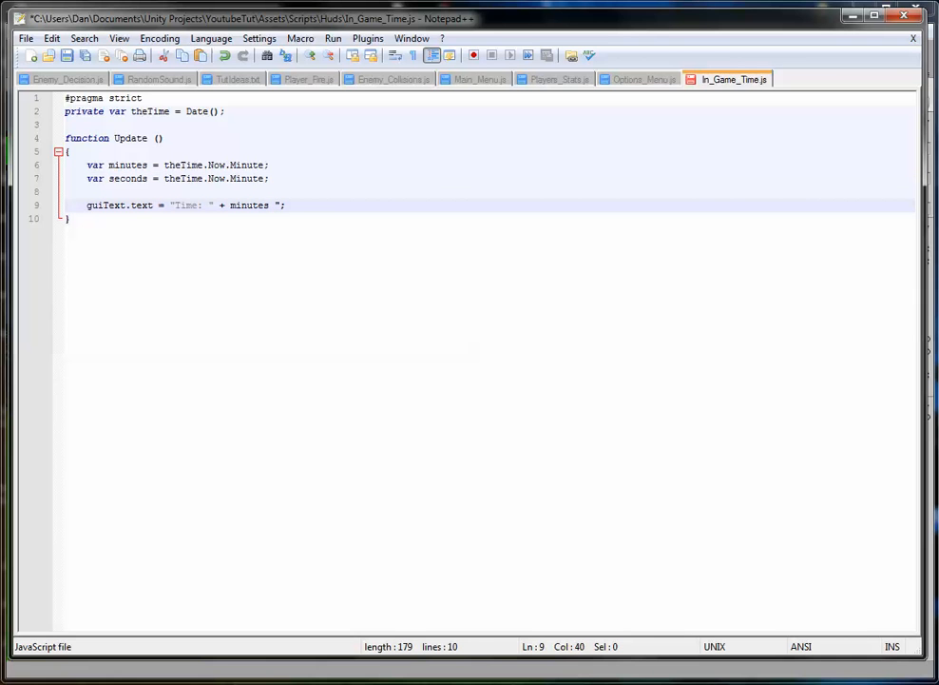
Extend the guiText line with '+ ":" + seconds'
{"action": "type", "text": "\":\""}
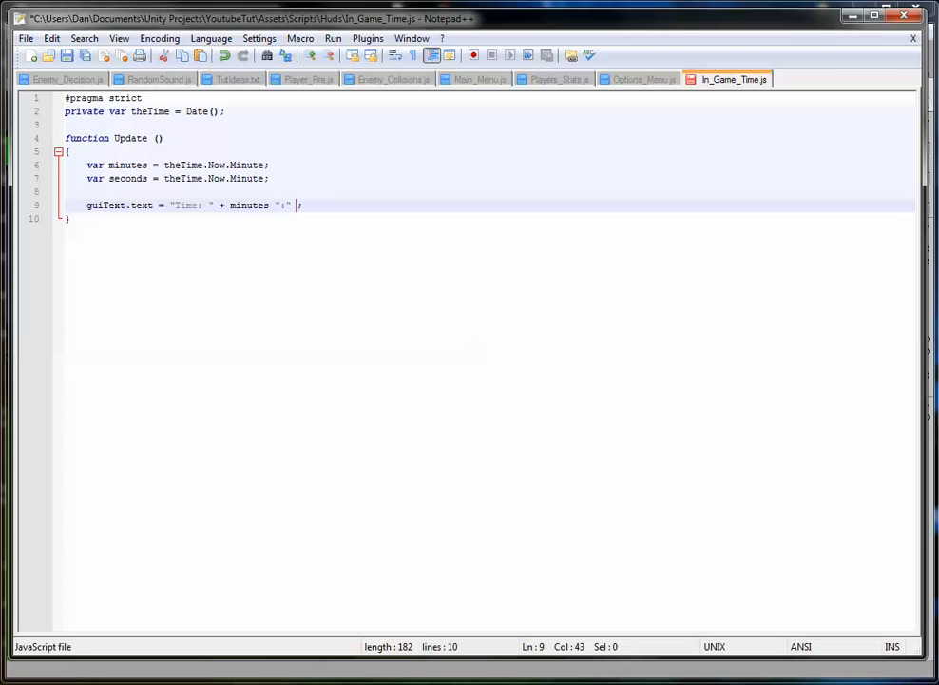
{"action": "type", "text": "+ seconds"}
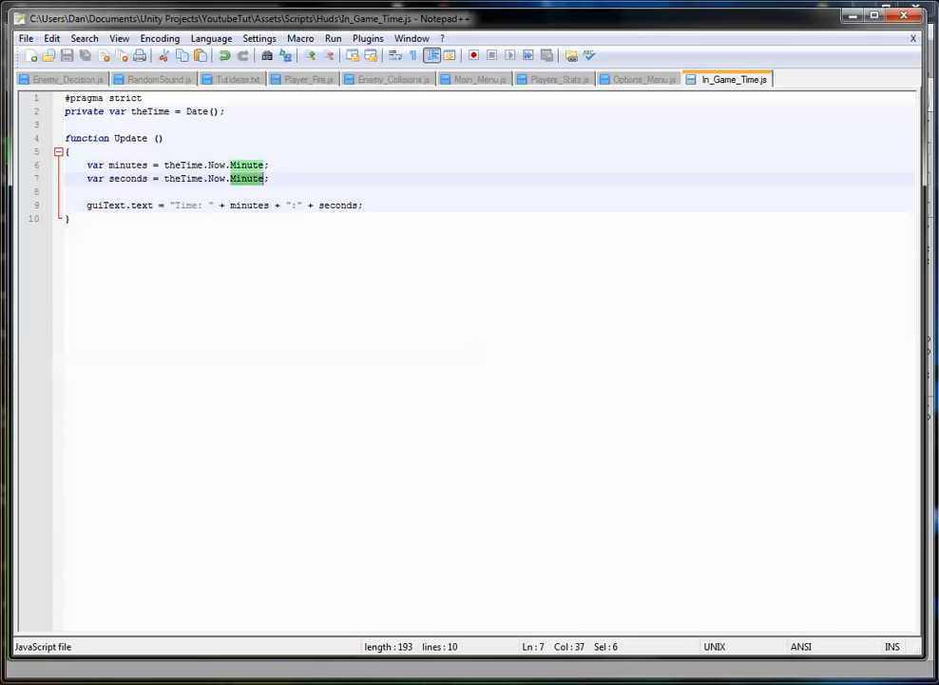
Try Hour, Month and Year property names, then settle on theTime.Now.Seconds
{"action": "type", "text": "Second"}
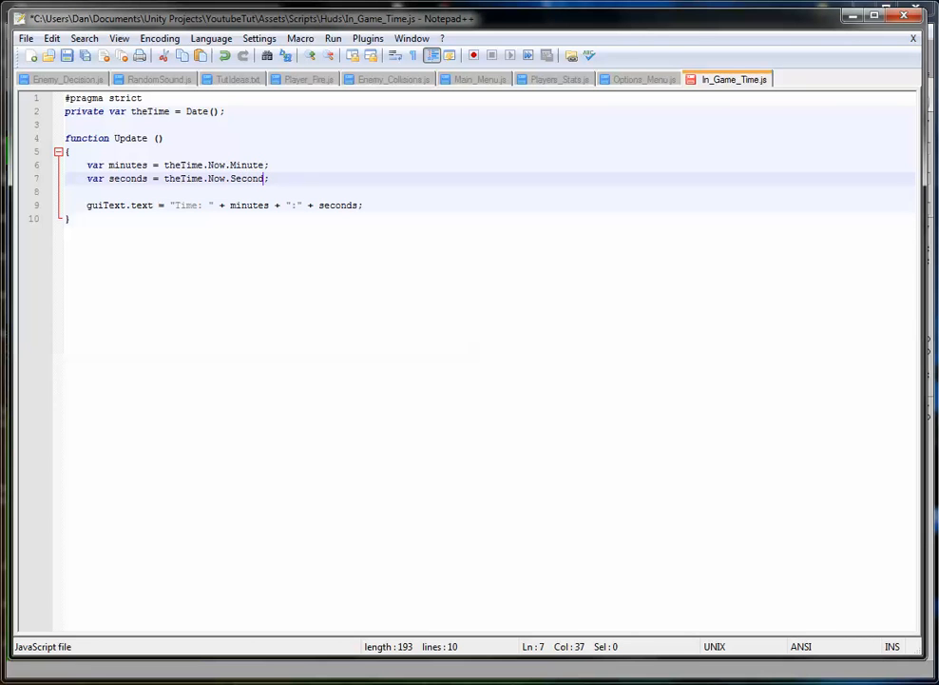
{"action": "double_click", "coordinate": [247, 179]}
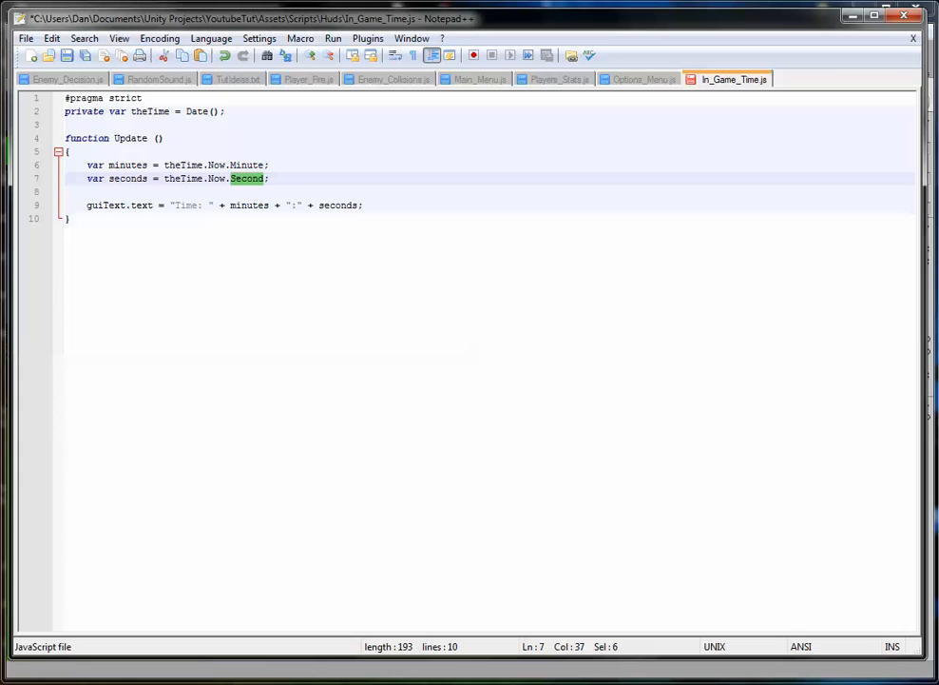
{"action": "type", "text": "Hour"}
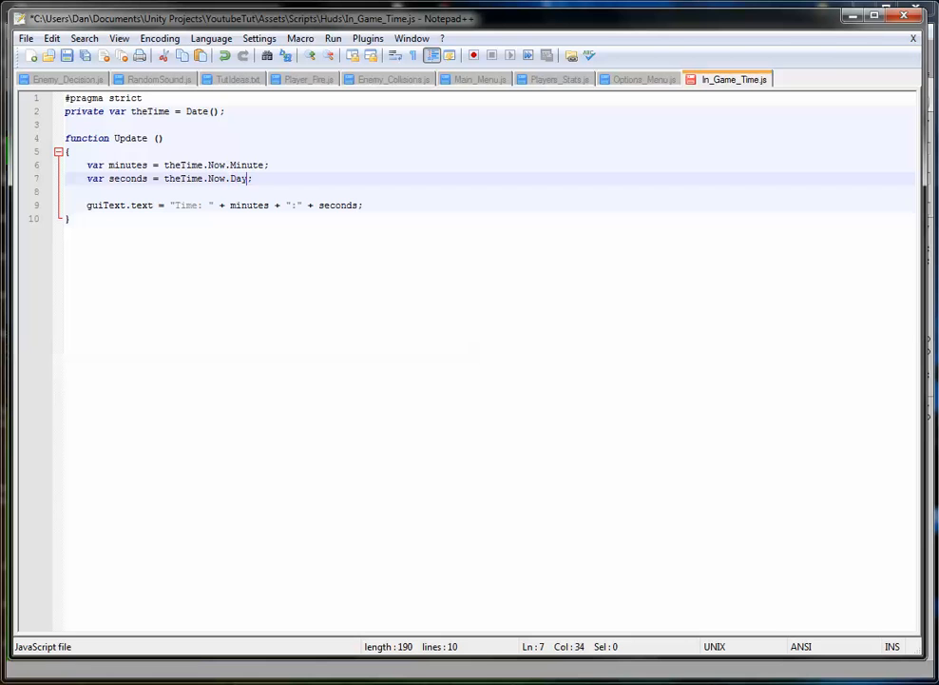
{"action": "type", "text": "Mon"}
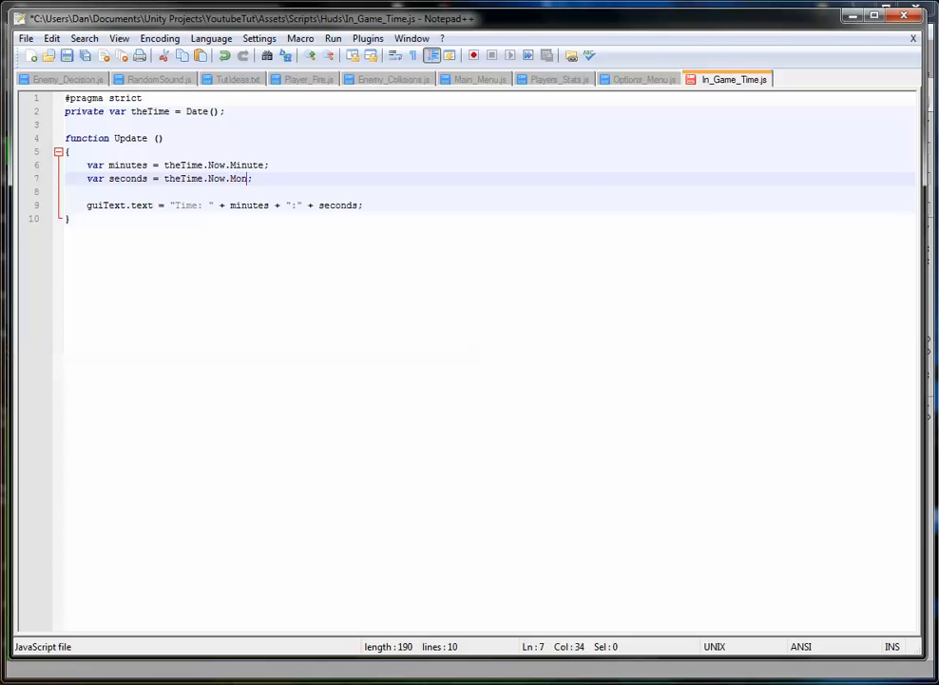
{"action": "type", "text": "Yea"}
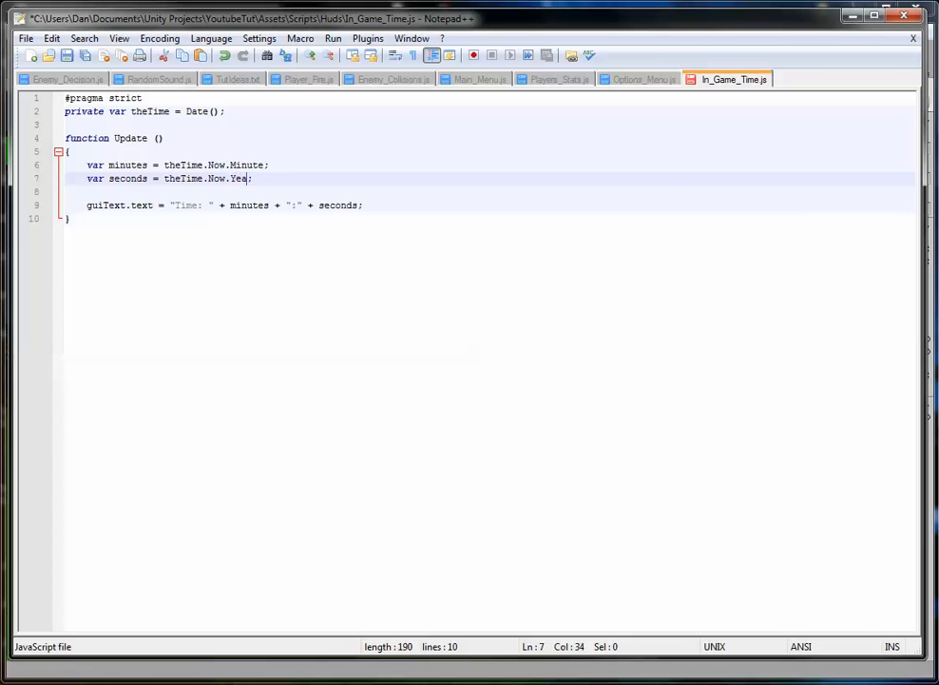
{"action": "key", "text": "BackSpace"}
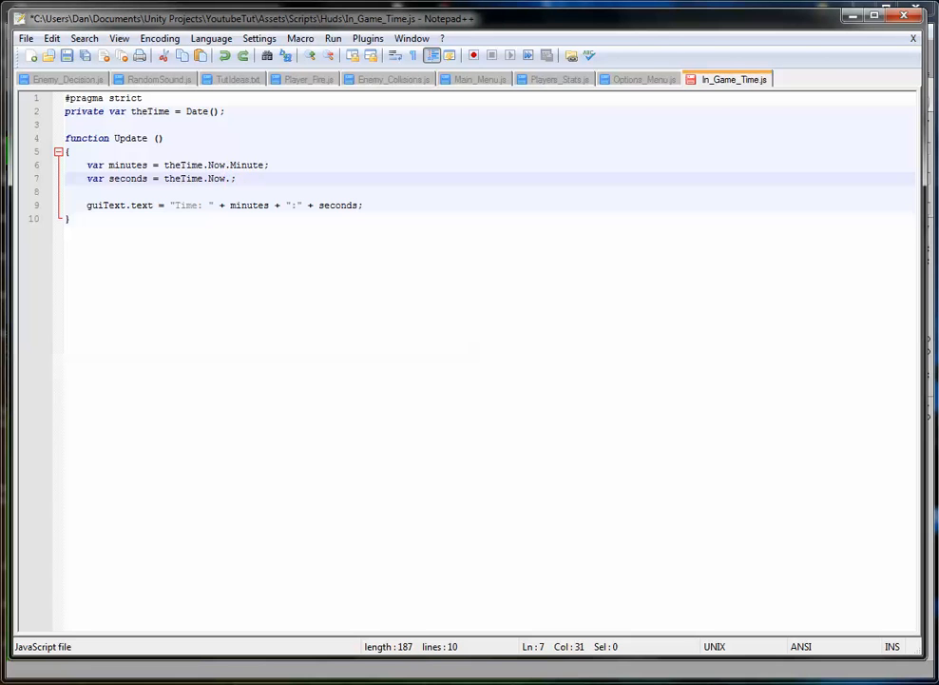
{"action": "type", "text": "S"}
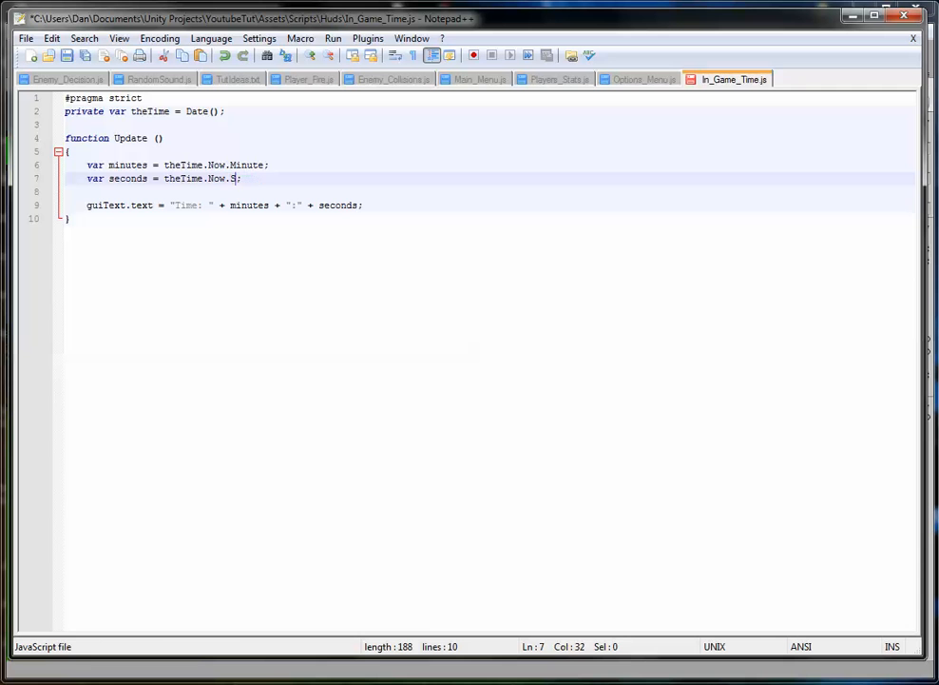
{"action": "type", "text": "econds"}
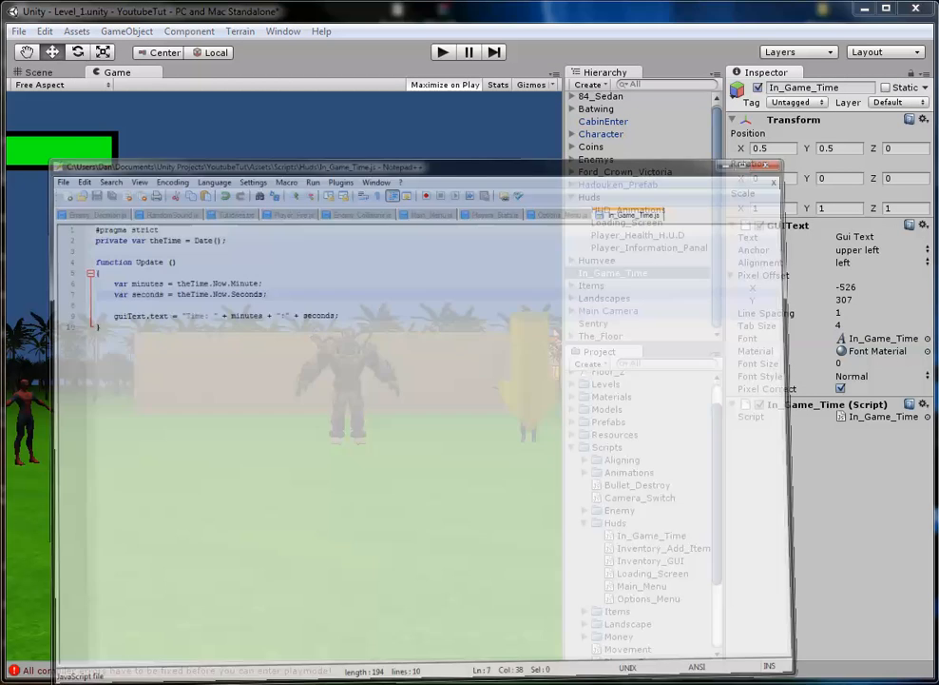
{"action": "left_click", "coordinate": [886, 12]}
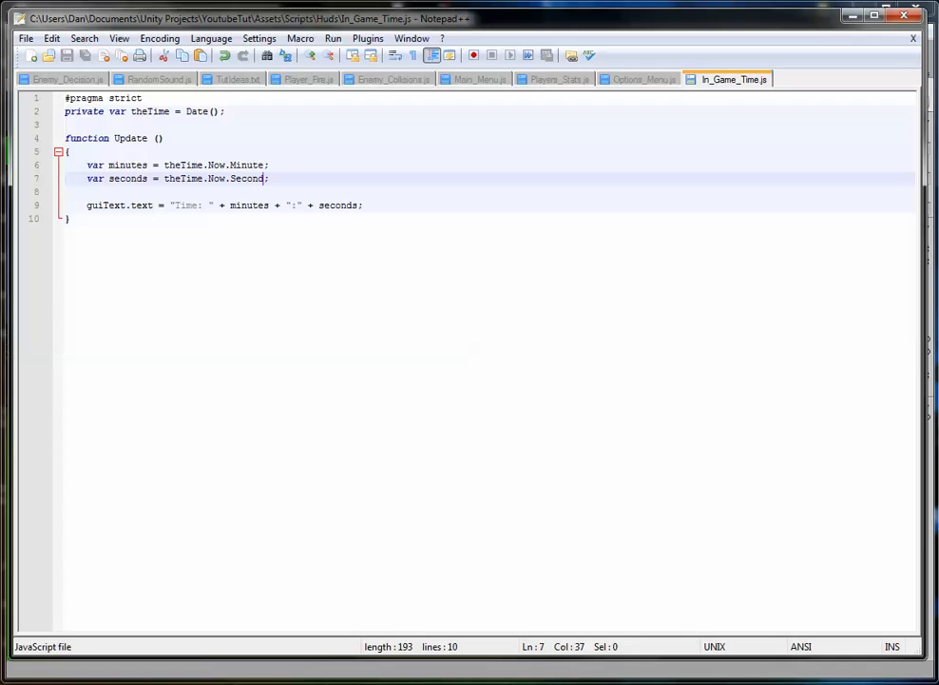
Add 'var hours = theTime.Now.hour;' after the seconds line
{"action": "left_click", "coordinate": [270, 178]}
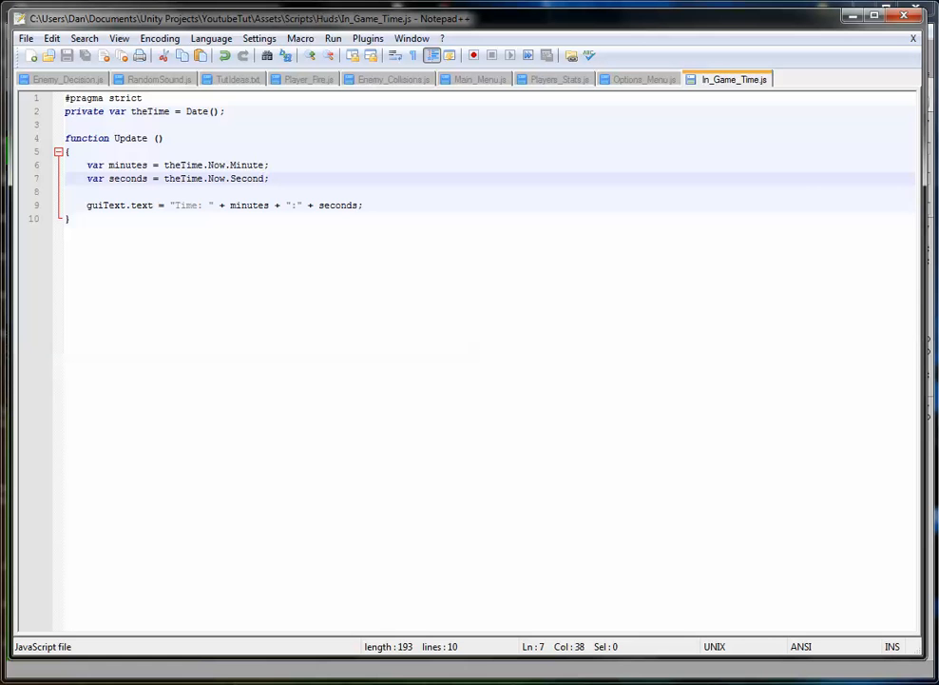
{"action": "type", "text": "var hours"}
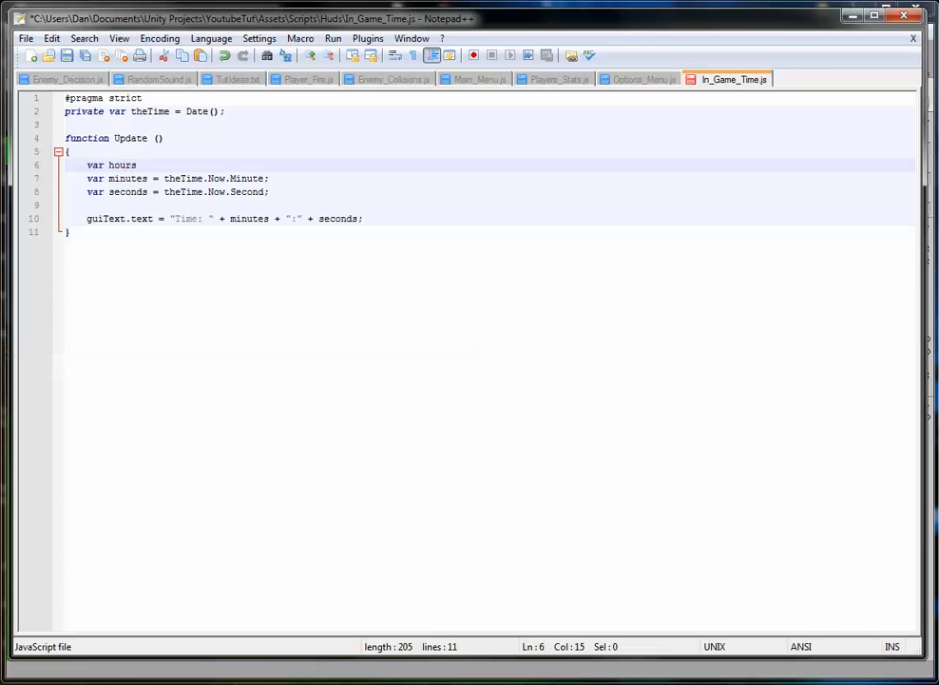
{"action": "type", "text": "= theTime."}
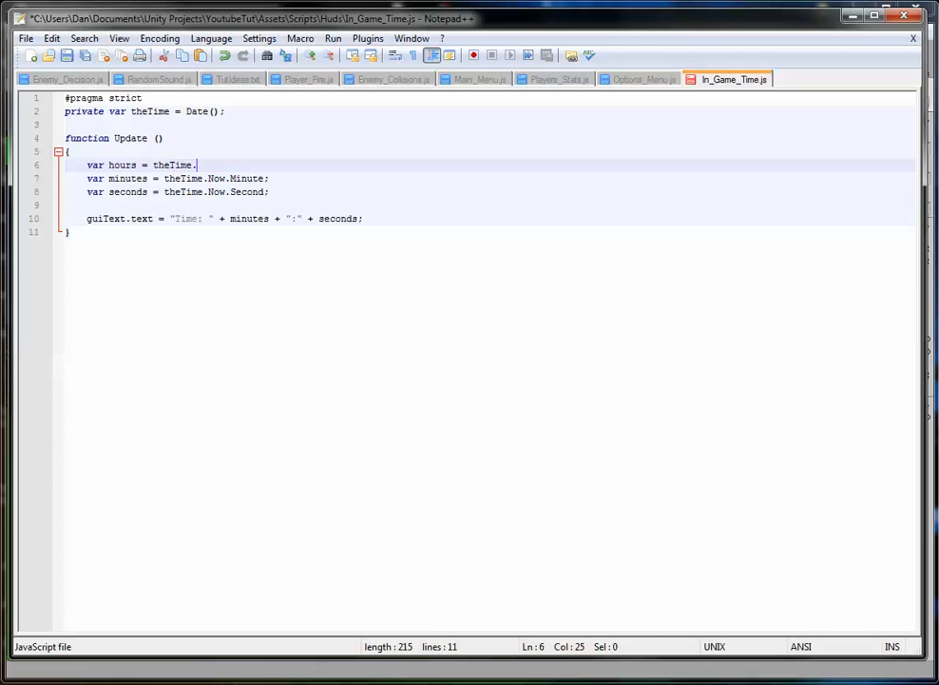
{"action": "type", "text": "Now.hour;"}
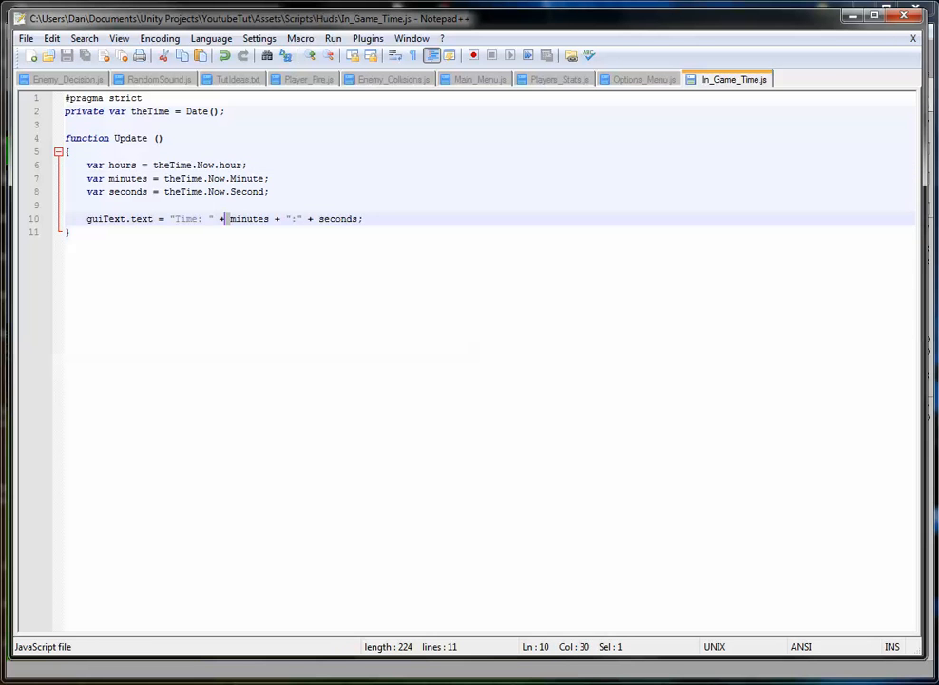
Insert 'hours + ":"' before minutes in the guiText line and remove stray characters
{"action": "type", "text": "hours +"}
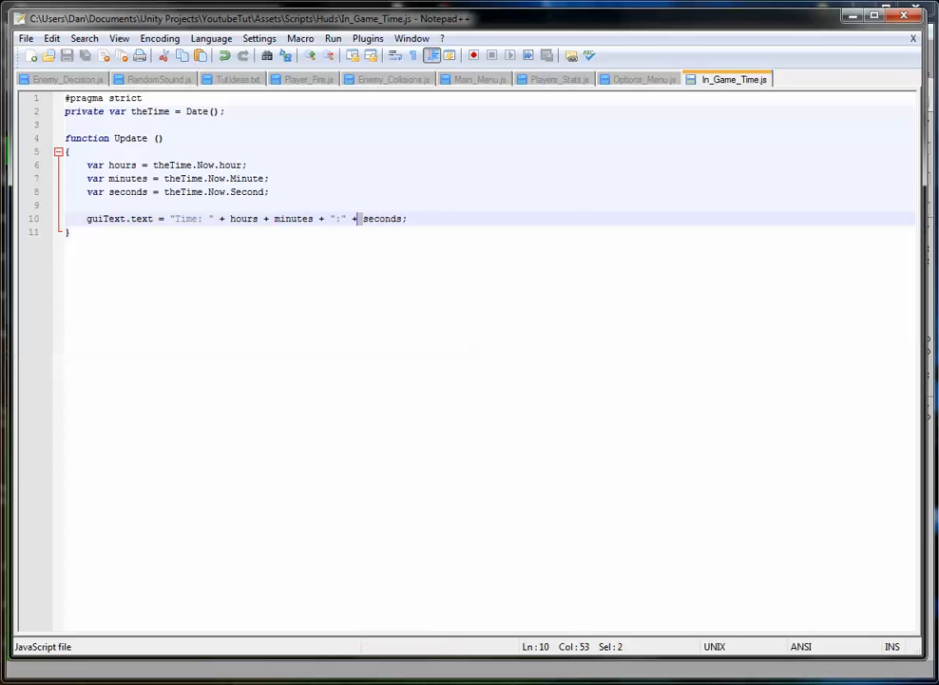
{"action": "left_click_drag", "start_coordinate": [354, 217], "coordinate": [314, 217]}
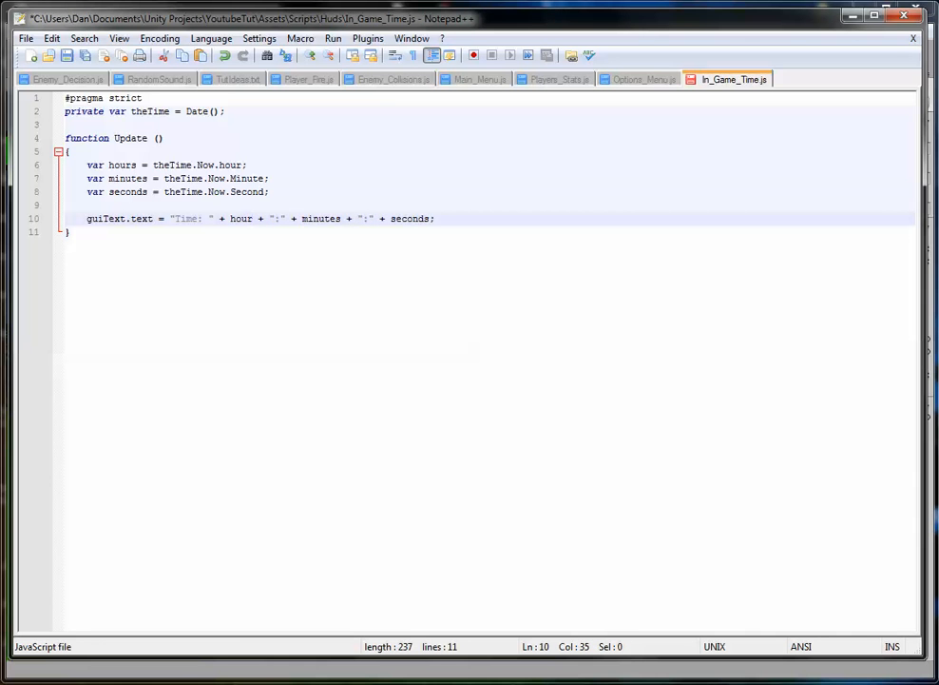
Return to Unity and show the Scene view with the In_Game_Time object selected
{"action": "key", "text": "alt+tab"}
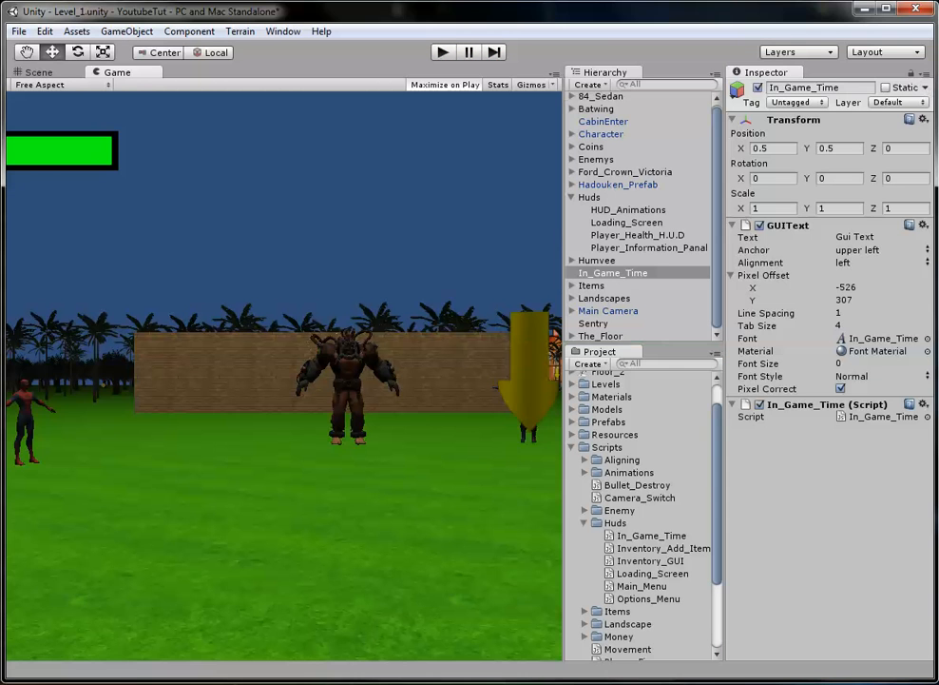
{"action": "left_click", "coordinate": [38, 73]}
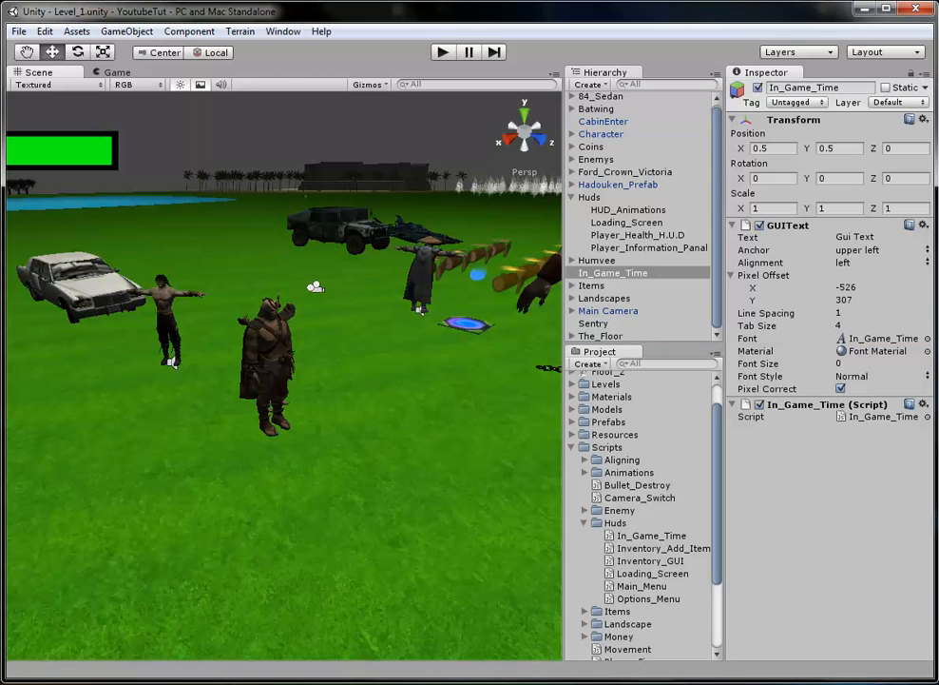